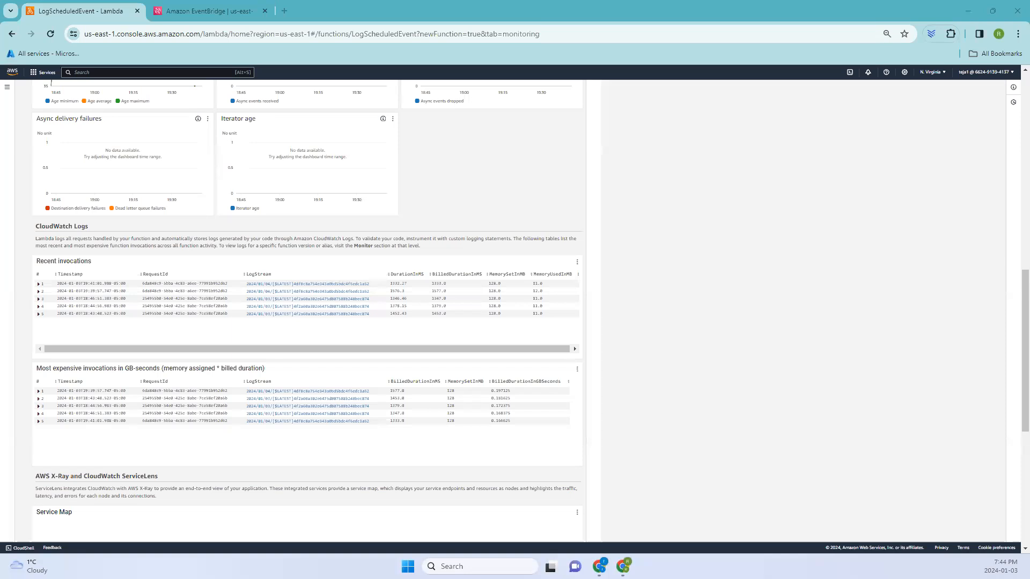
mouse_move(499, 90)
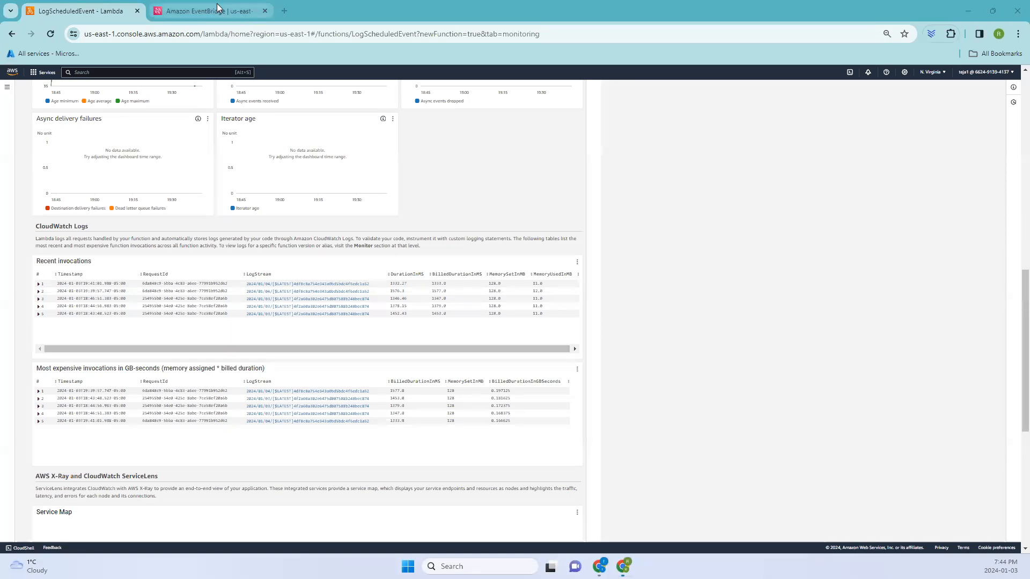
- Show the EventBridge Replays list with the three completed ArchiveTest replays
left_click(207, 10)
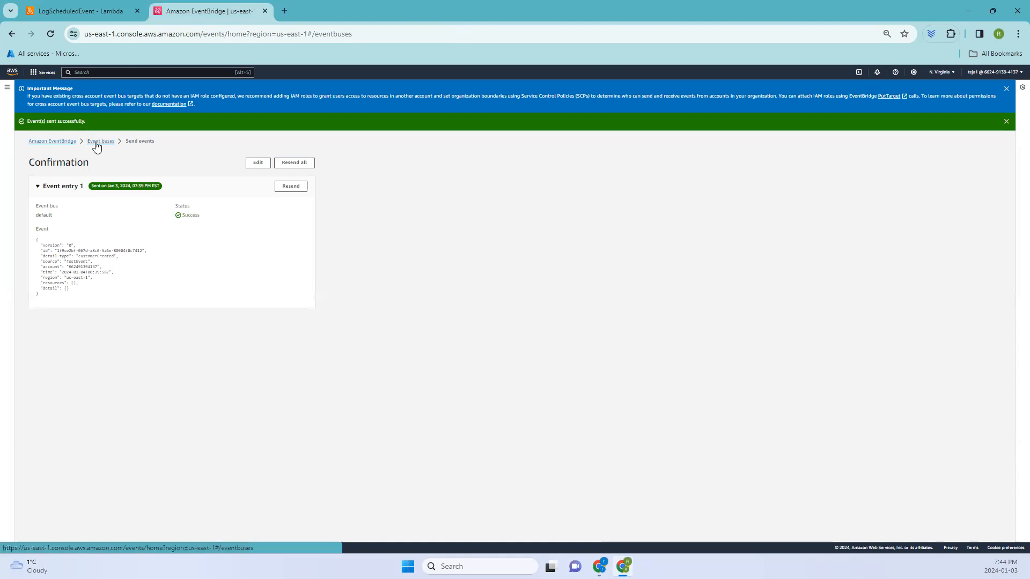
left_click(101, 140)
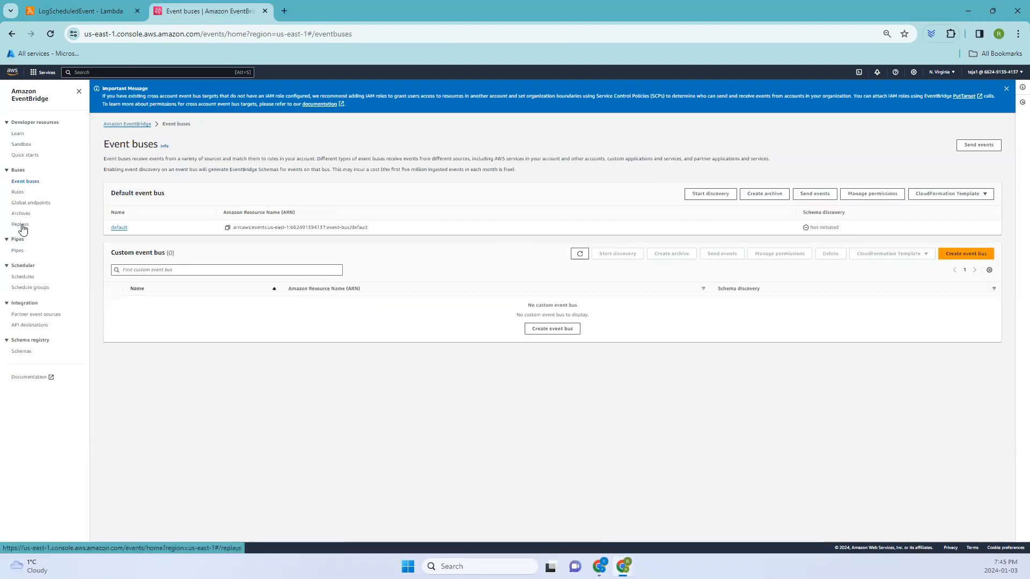
left_click(20, 225)
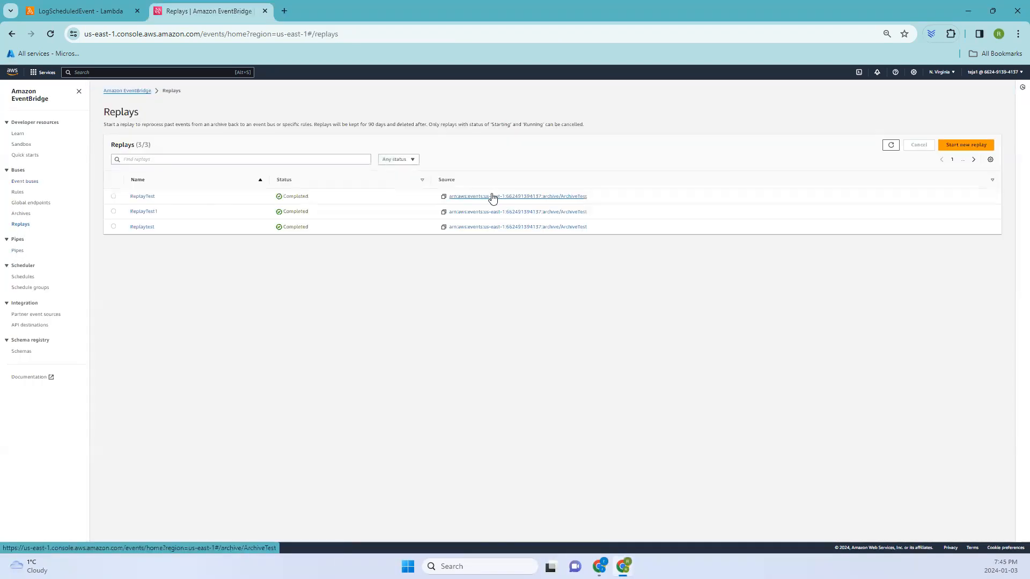
mouse_move(151, 271)
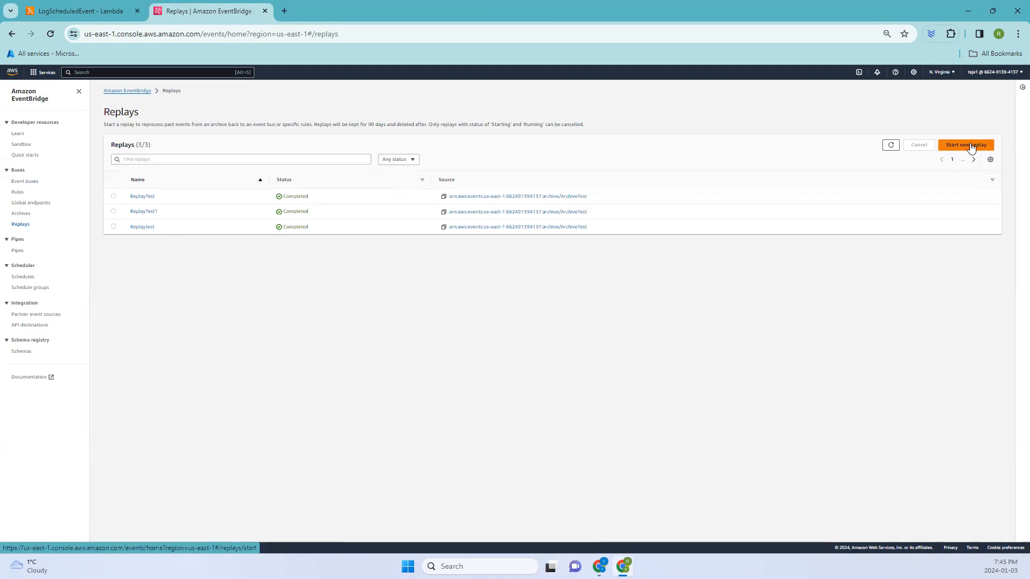
- Create replay ReplayTest from ArchiveTest on the default bus, restricted to ARTestRule
left_click(964, 144)
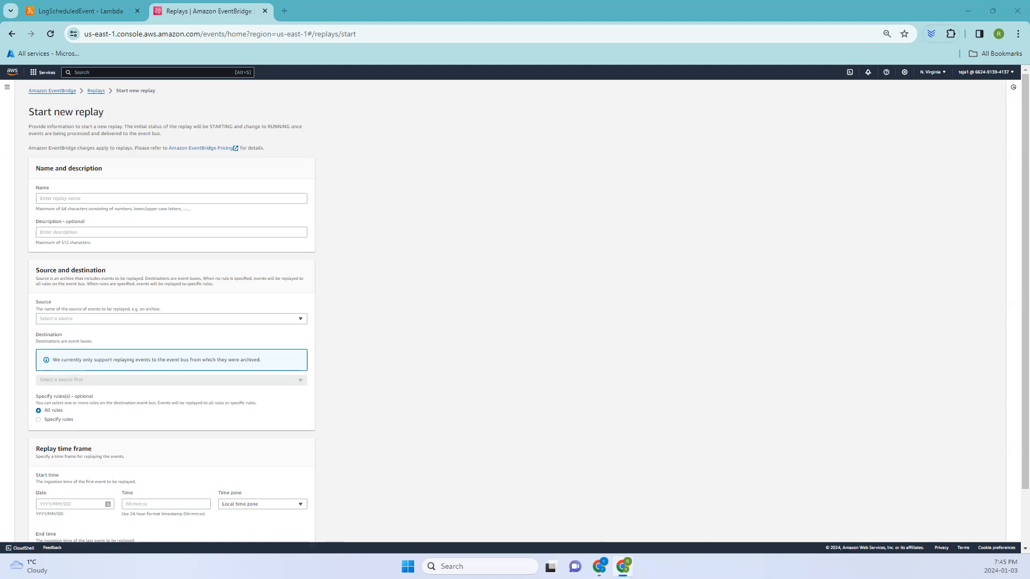
left_click(171, 199)
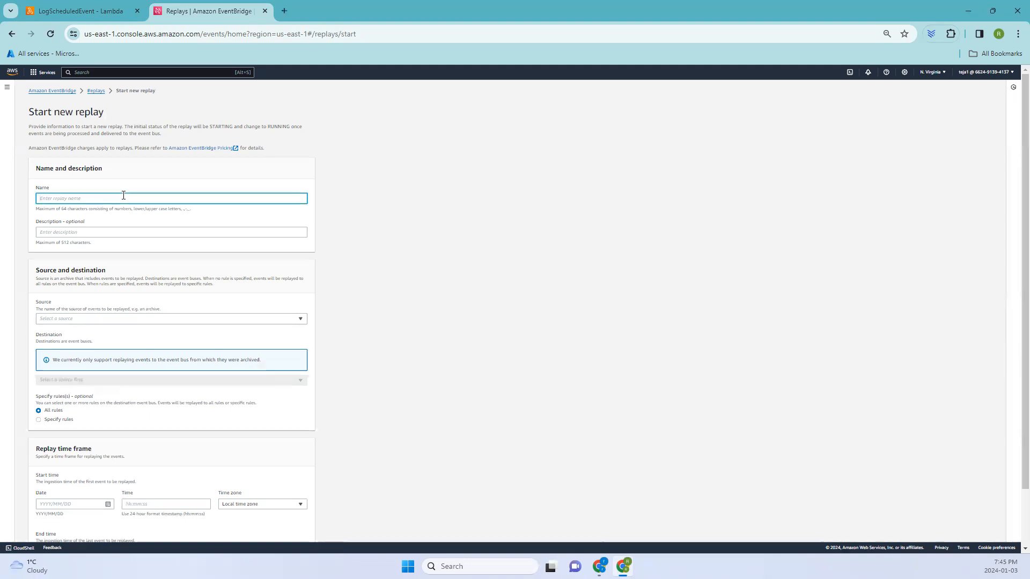
type("ReplayTest")
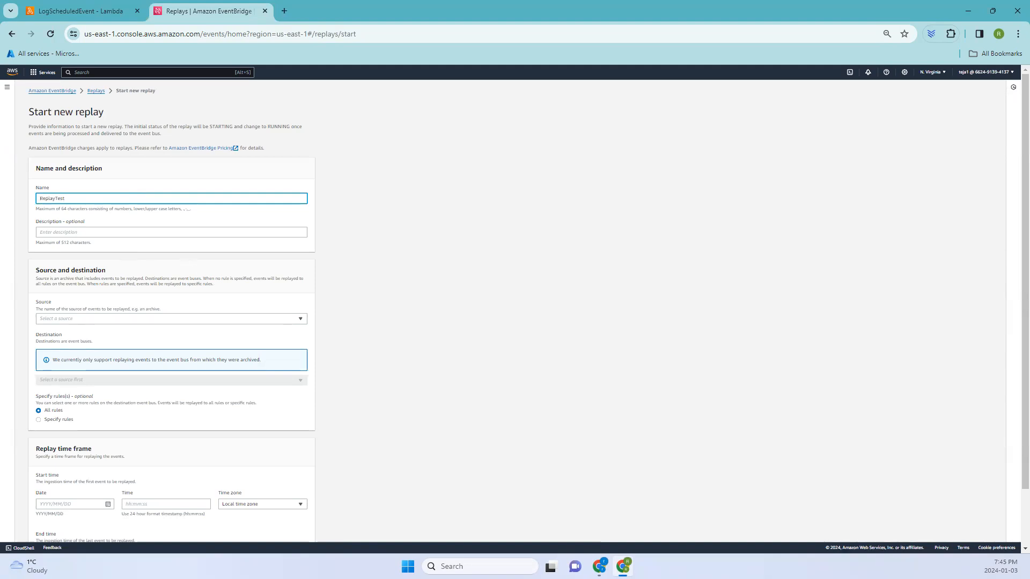
left_click(170, 319)
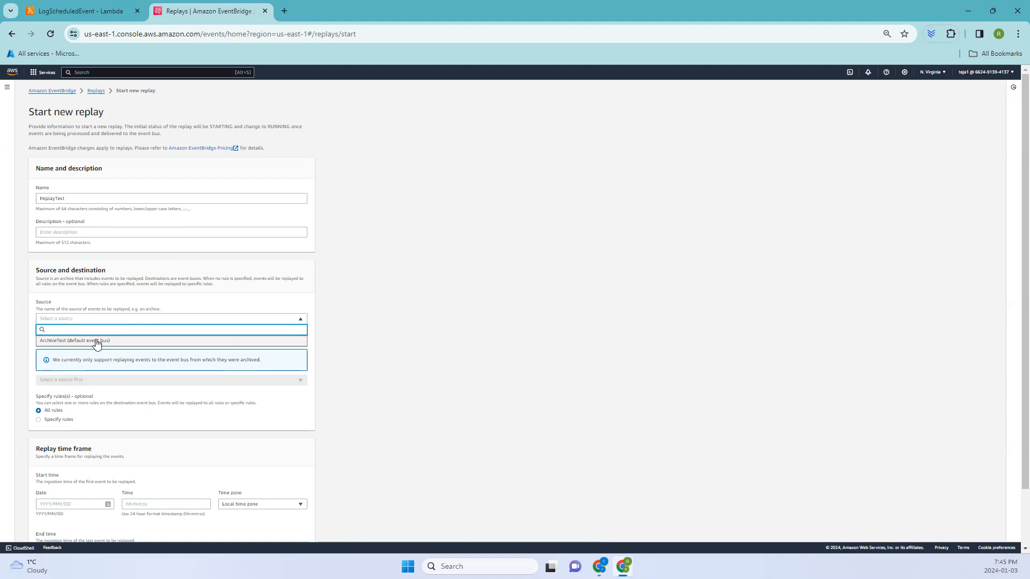
left_click(75, 339)
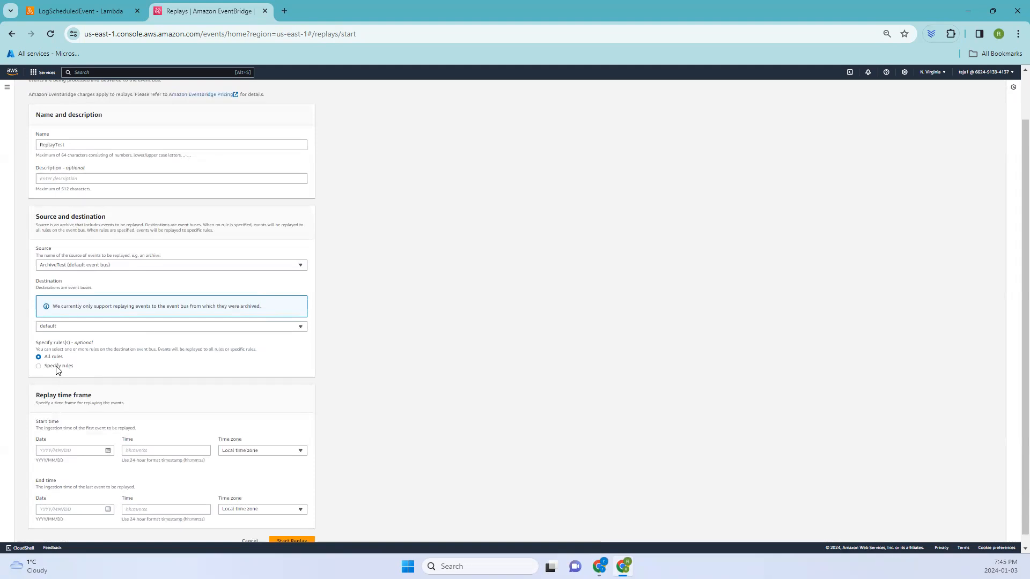
left_click(38, 365)
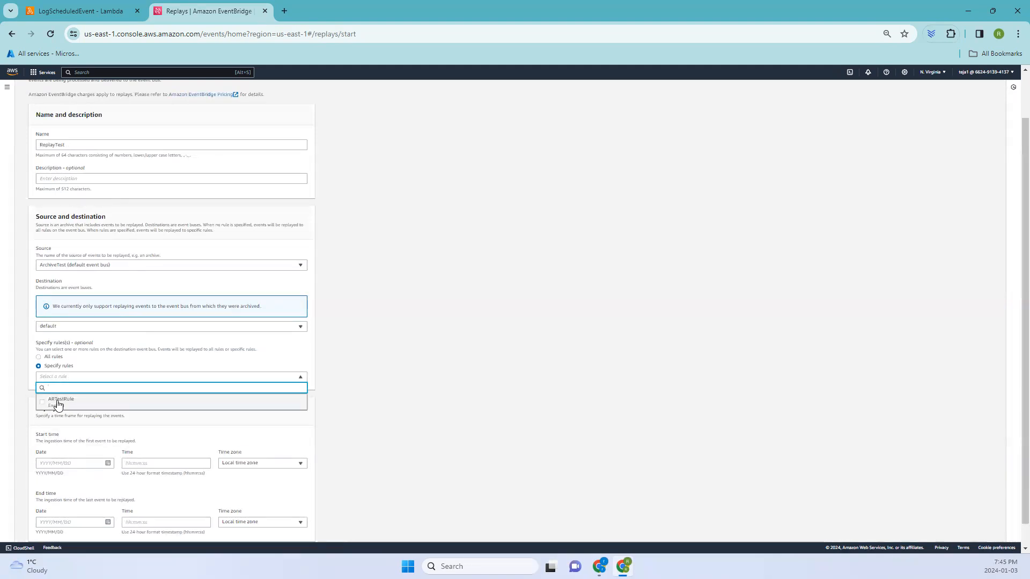
left_click(60, 400)
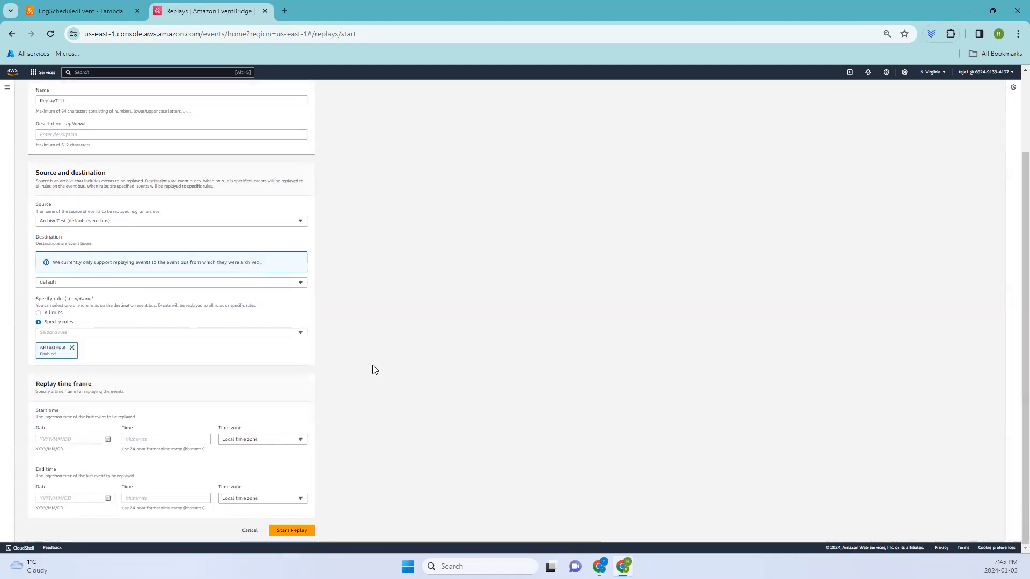
mouse_move(40, 399)
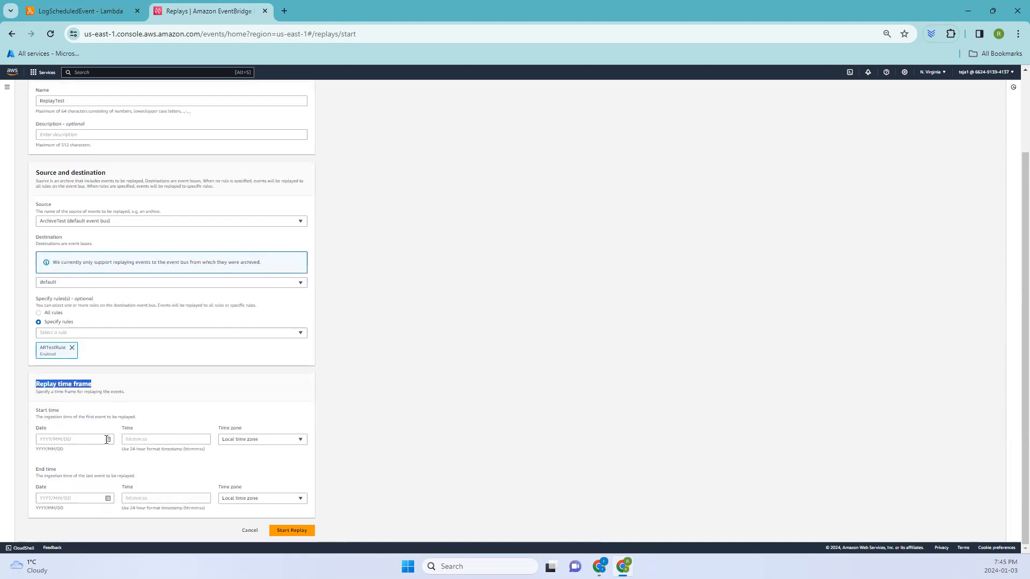
- Set the replay window to 2024/01/03 from 18:00:00 to 20:00:00
type("2024/01/03")
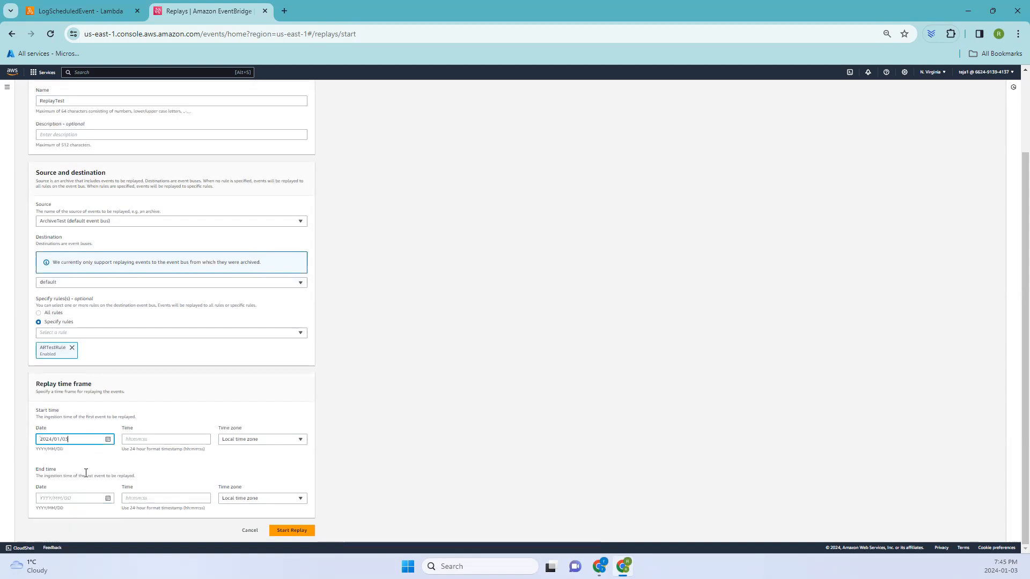
left_click(70, 498)
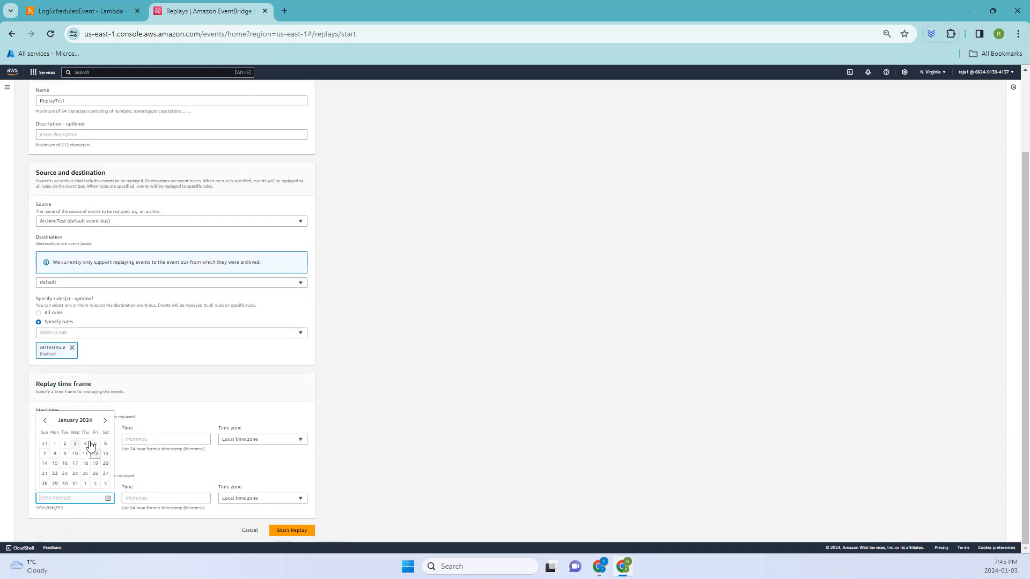
left_click(74, 443)
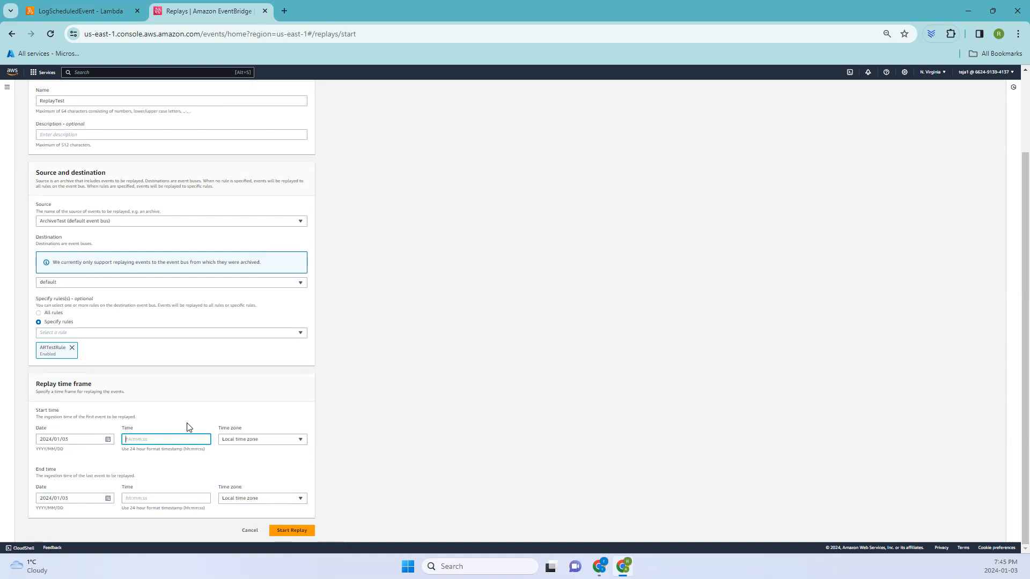
type("18:00:00")
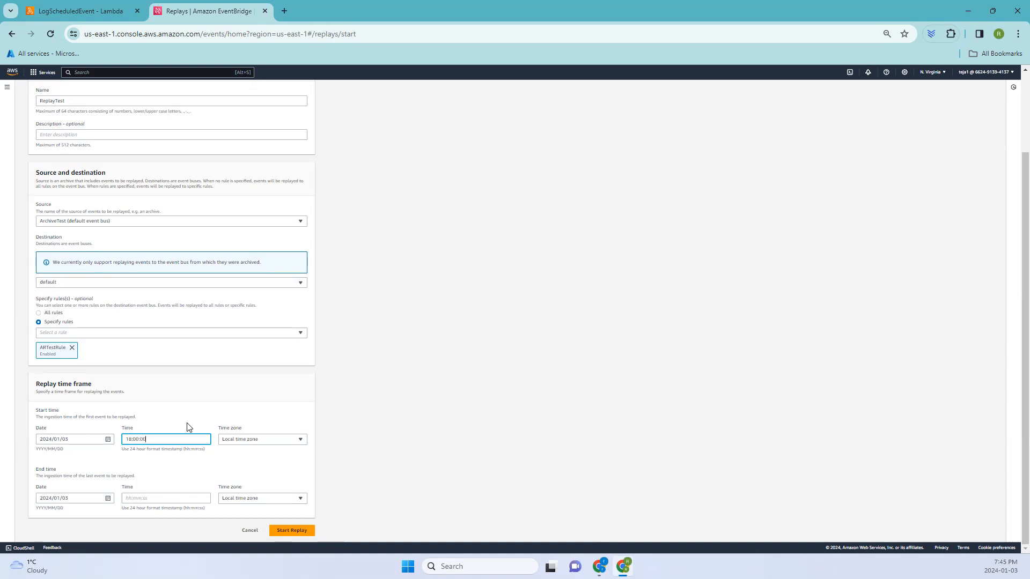
left_click(165, 498)
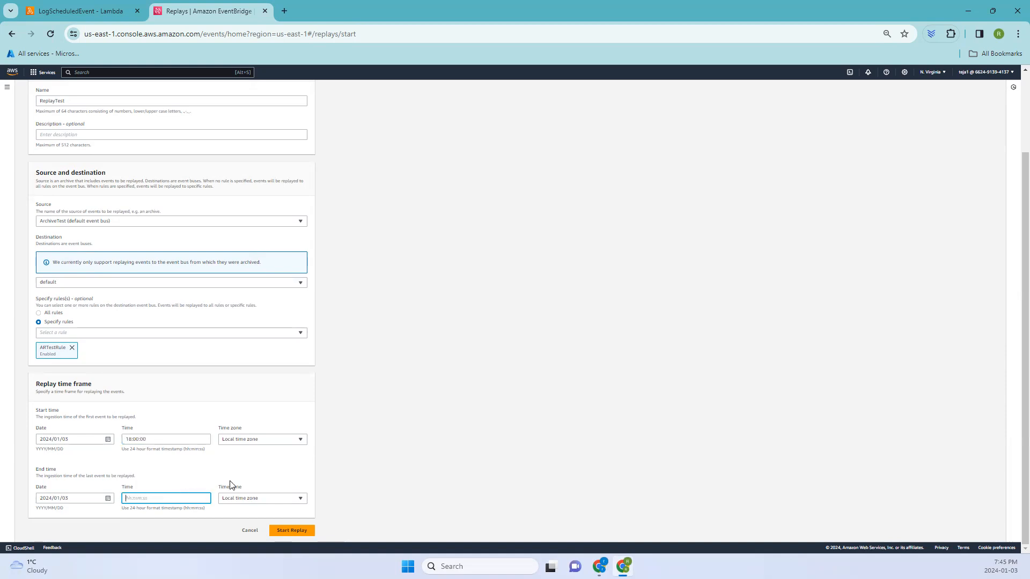
type("20:00:00")
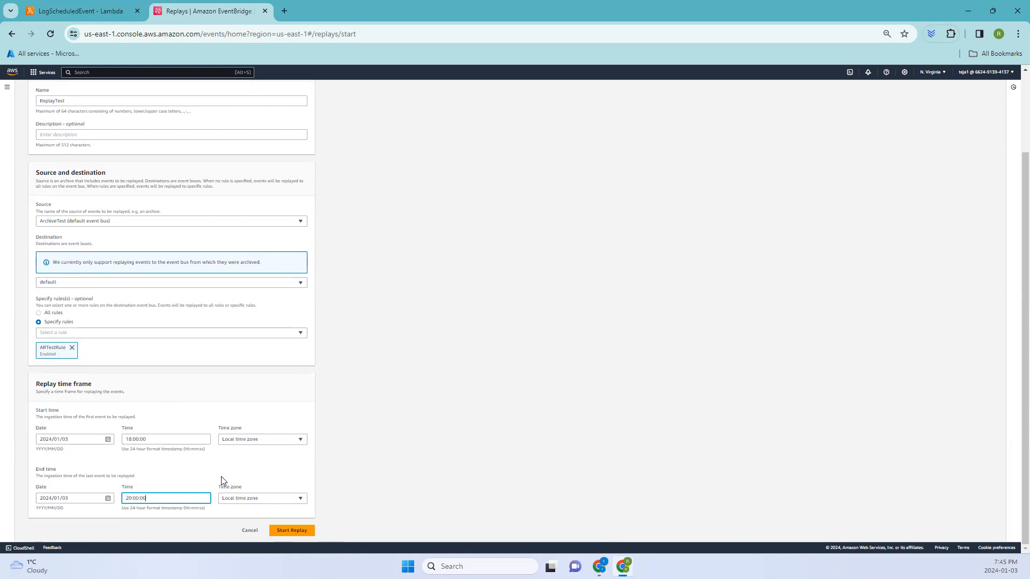
mouse_move(78, 459)
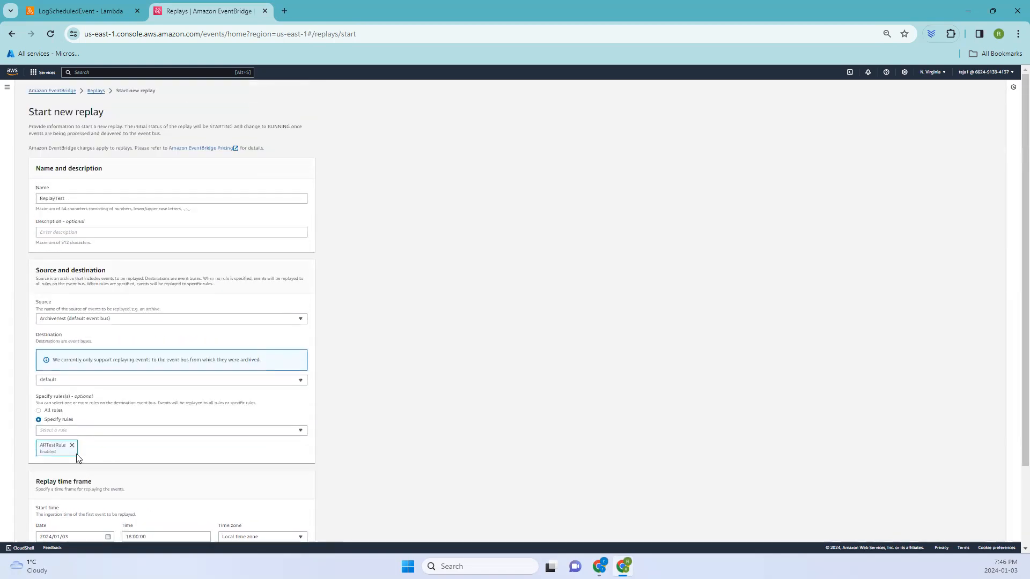
- Start the replay under the corrected name ReplayTest2
scroll("down", 3)
type("2")
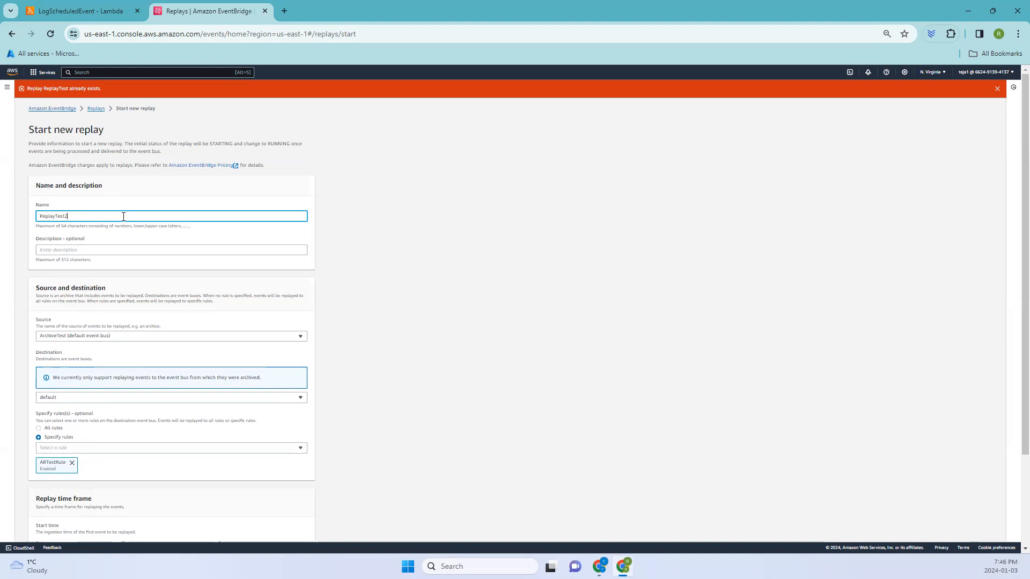
scroll("down", 3)
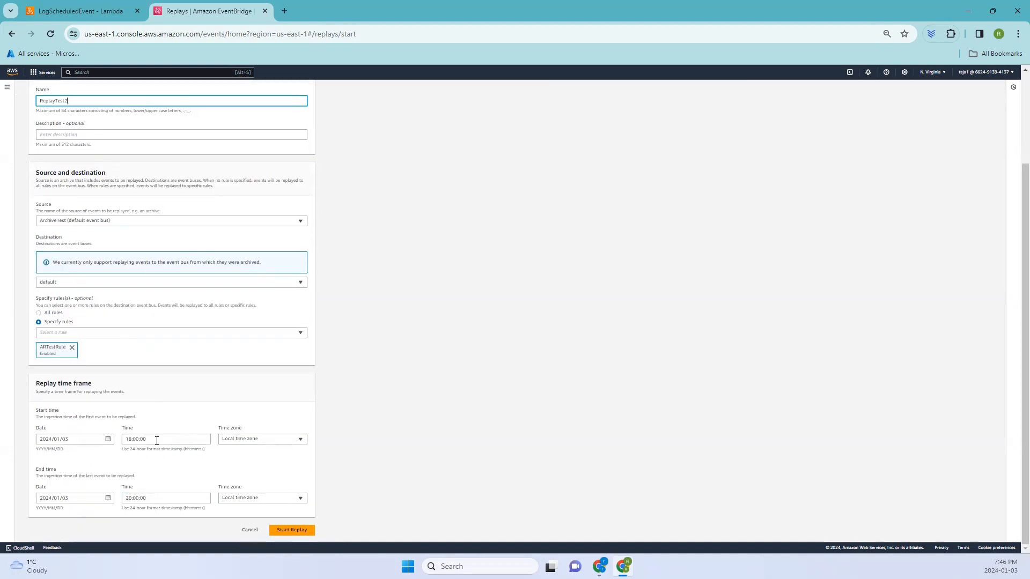
left_click(291, 529)
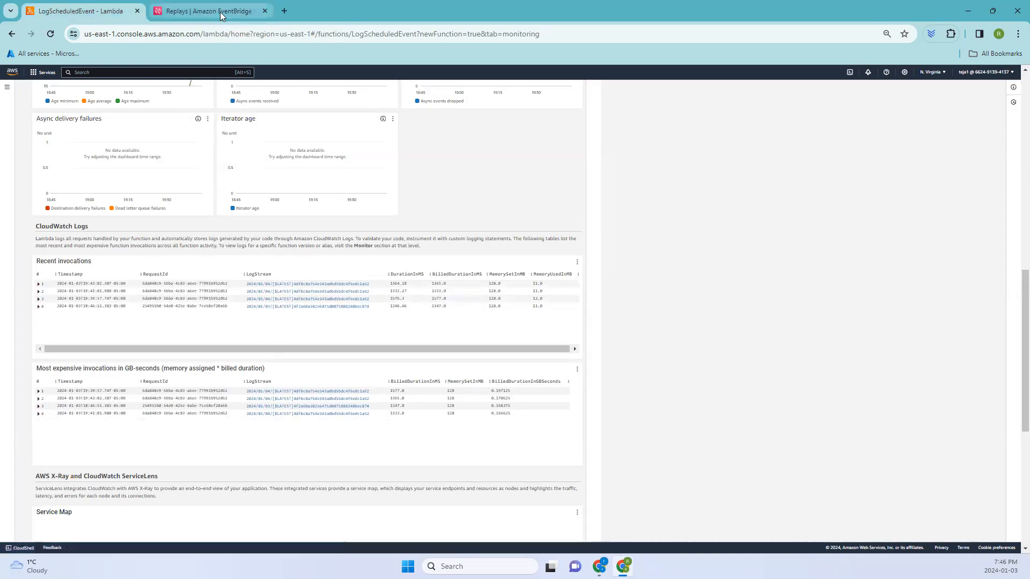
- Refresh the Replays list to see ReplayTest2 as Starting
left_click(207, 11)
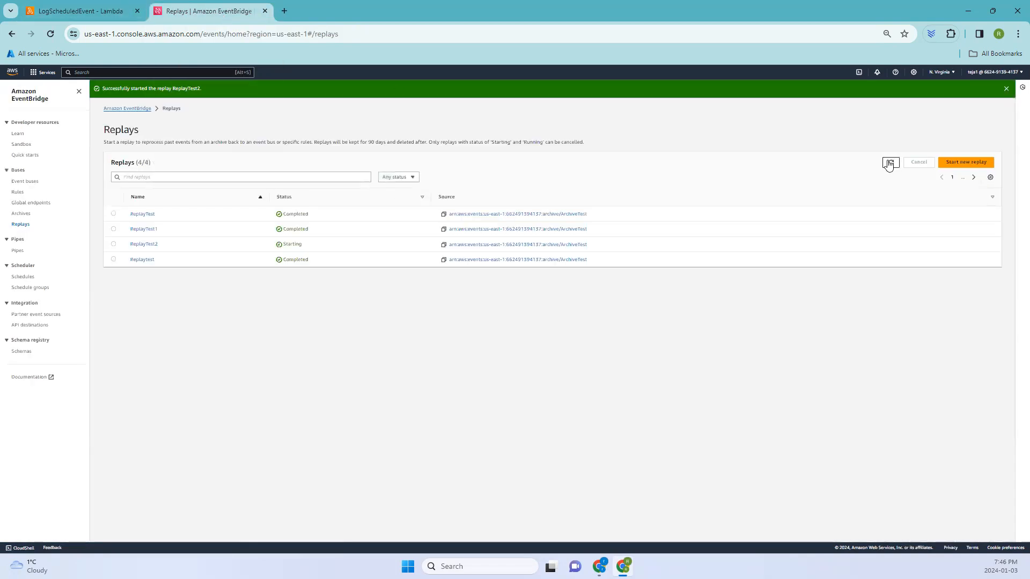
left_click(890, 162)
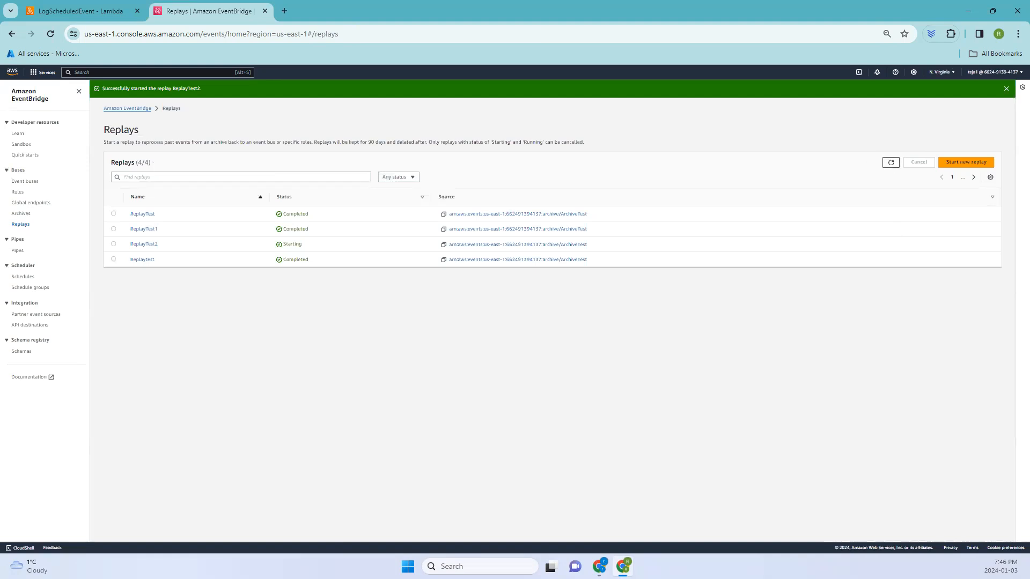
mouse_move(762, 207)
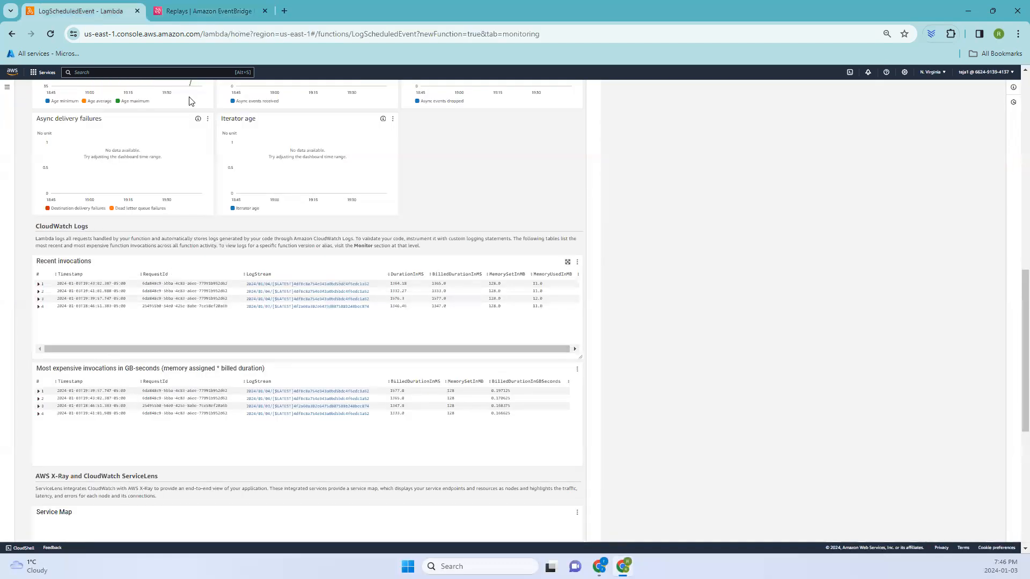
- Reopen the EventBridge Replays page where ReplayTest2 is still Starting
left_click(203, 11)
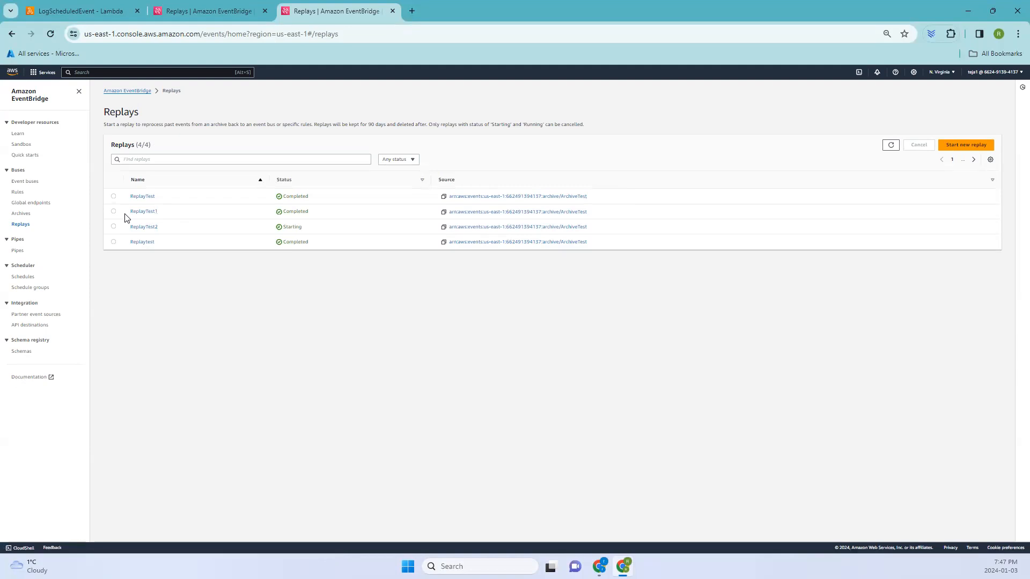
- Navigate to the Lambda service from the AWS services menu under Compute
left_click(41, 72)
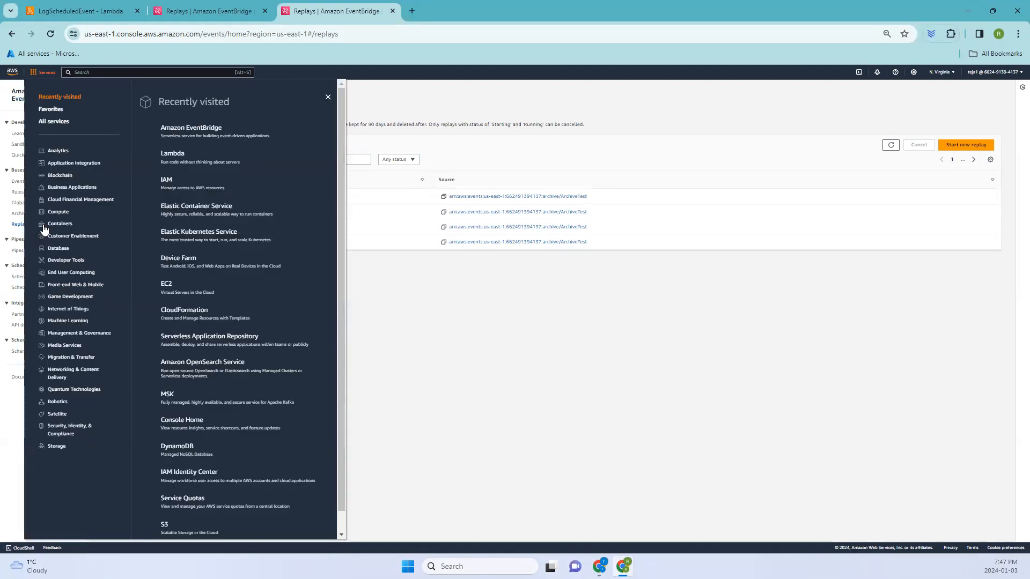
left_click(58, 211)
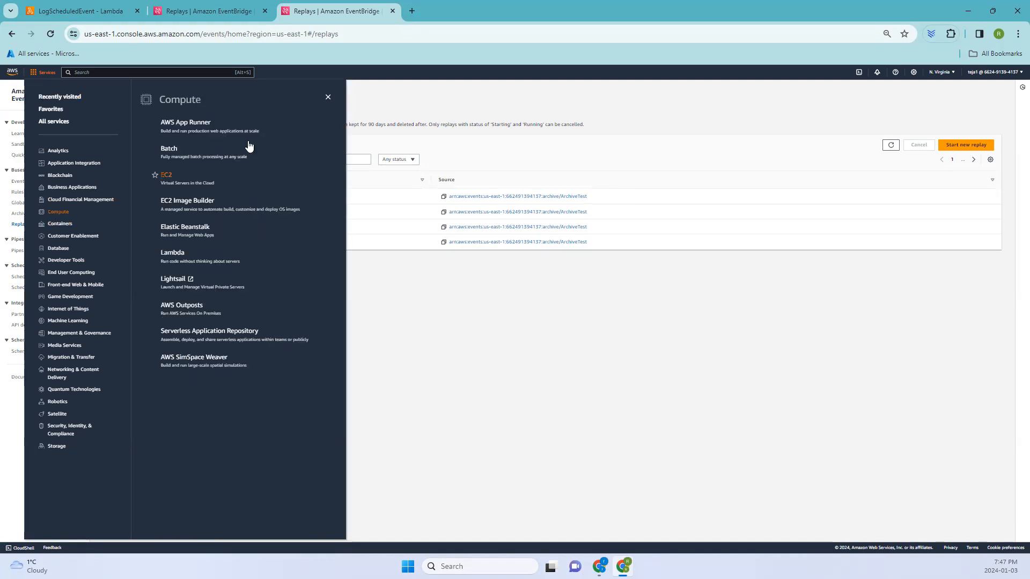
left_click(172, 252)
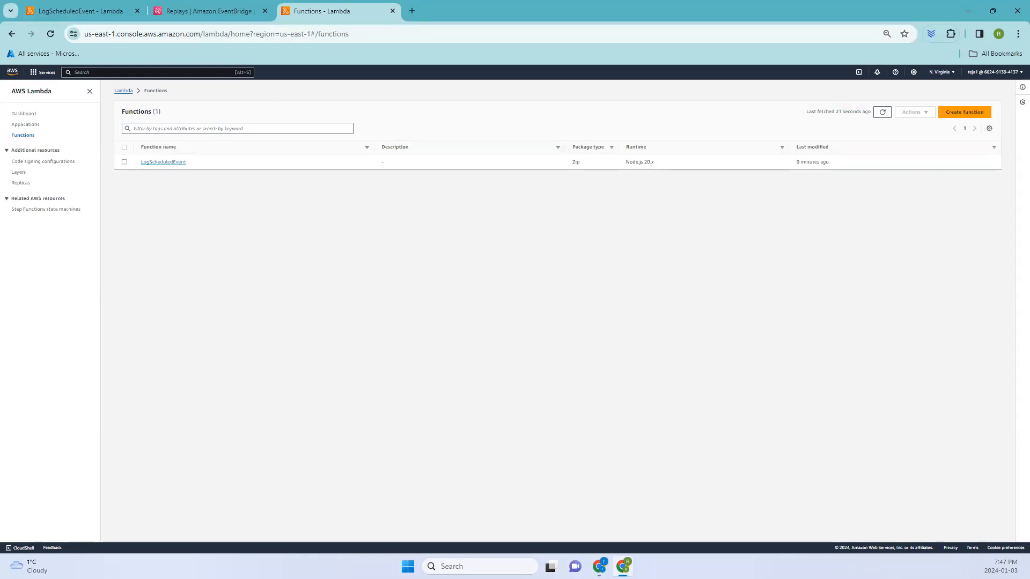
mouse_move(866, 277)
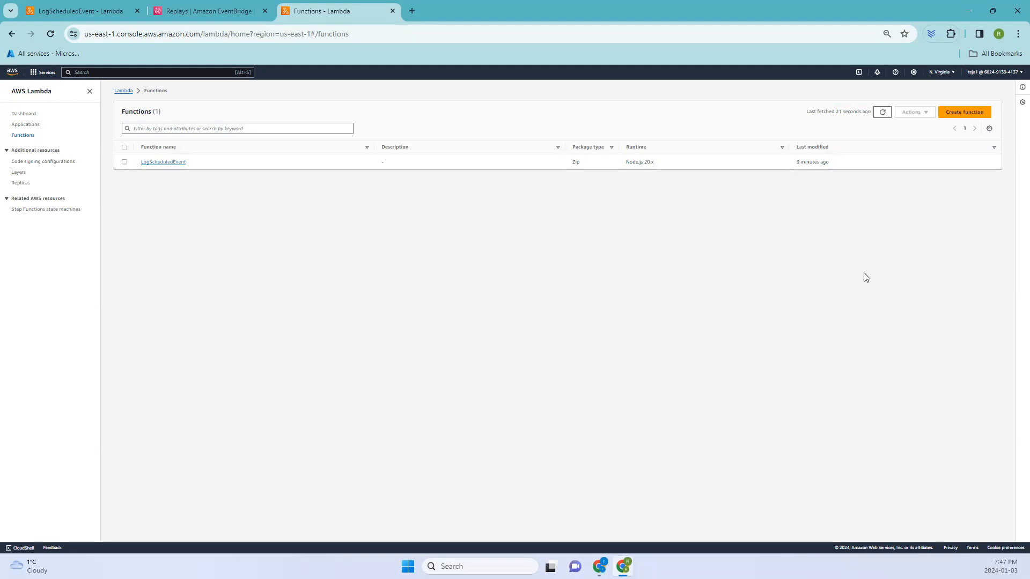
mouse_move(643, 236)
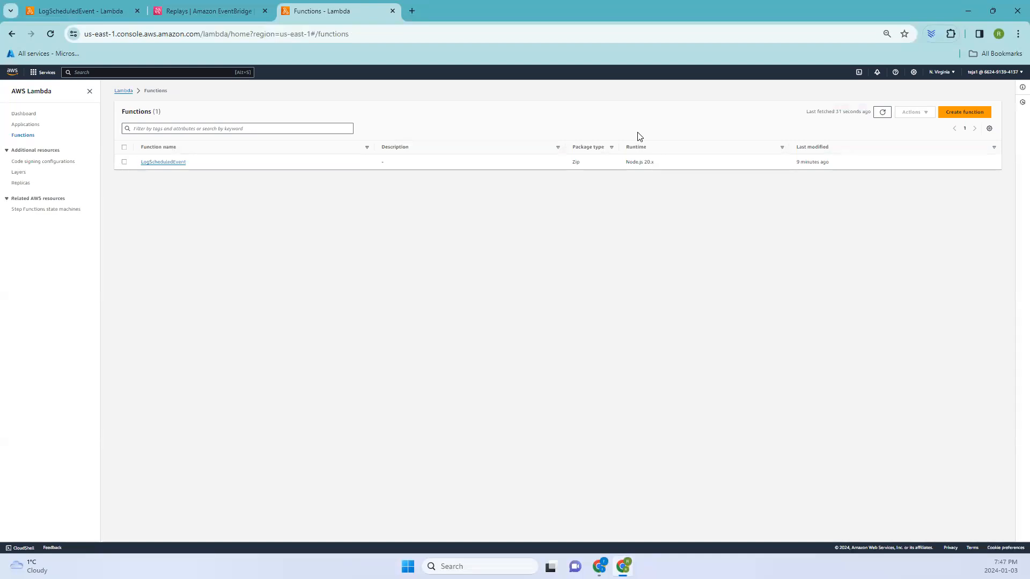
- Refresh Replays to see ReplayTest2 Completed, then show LogScheduledEvent monitoring
left_click(207, 11)
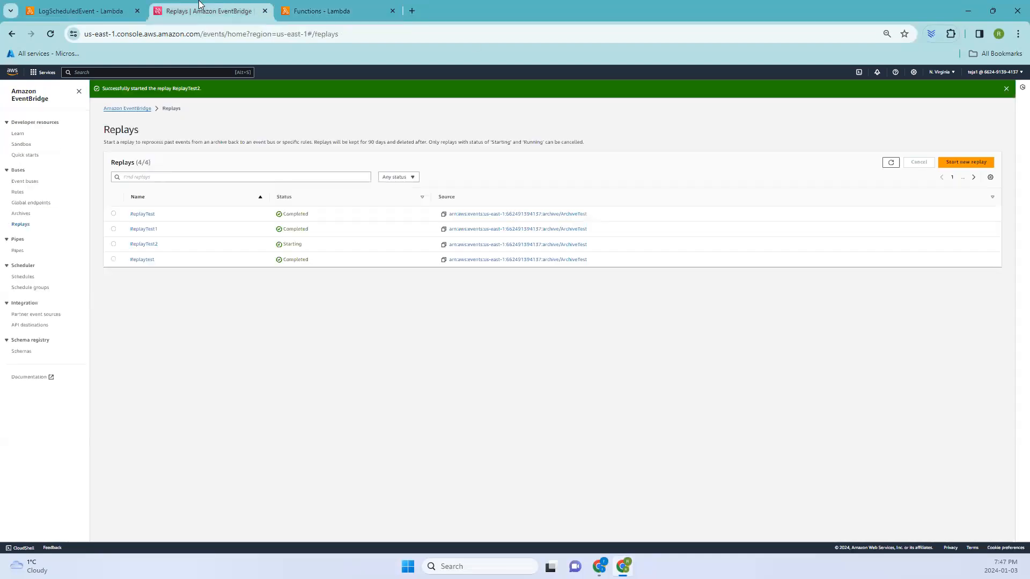
left_click(891, 162)
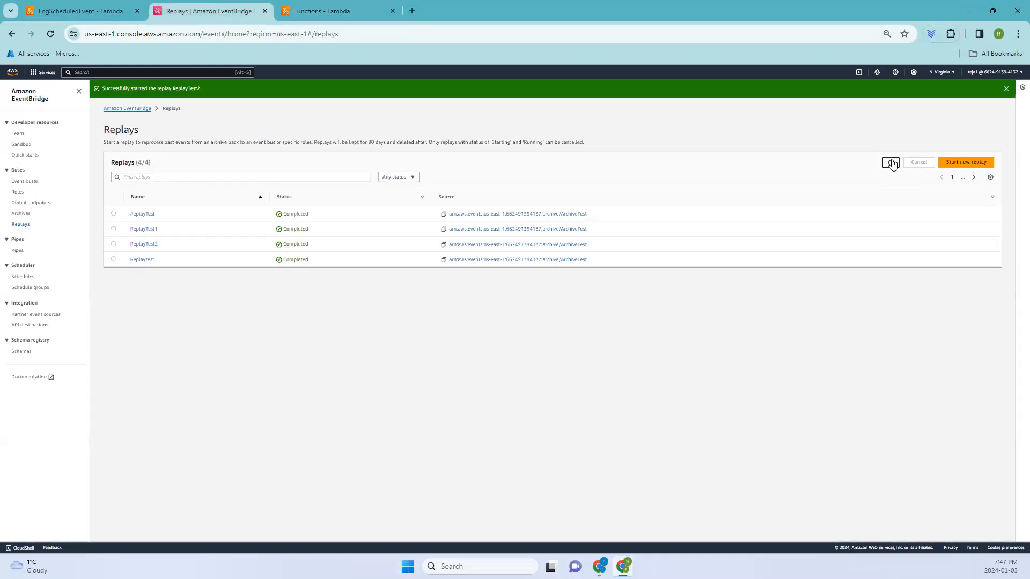
left_click(77, 10)
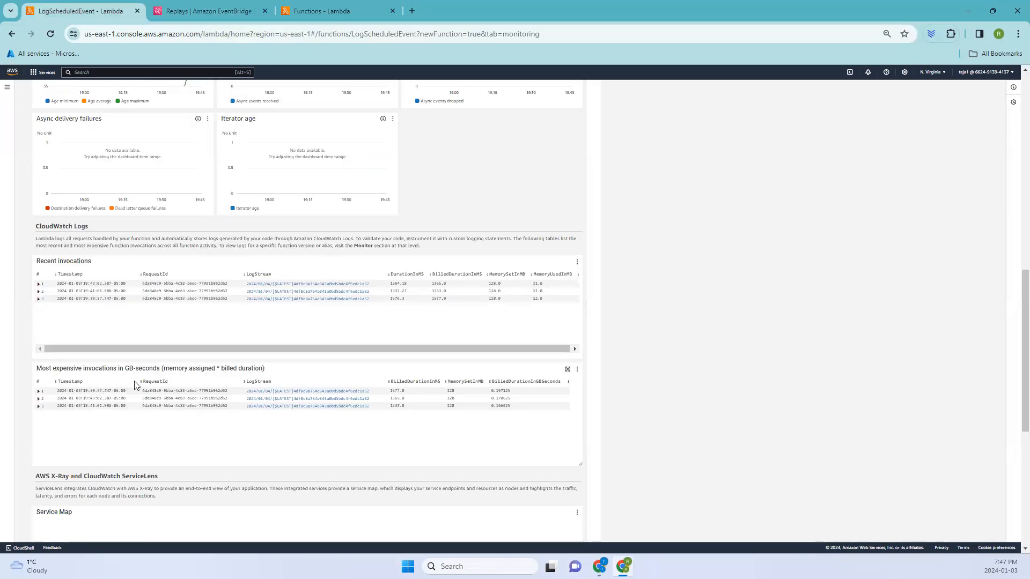
- Refresh LogScheduledEvent monitoring until five recent invocations appear in CloudWatch Logs
scroll("up", 3)
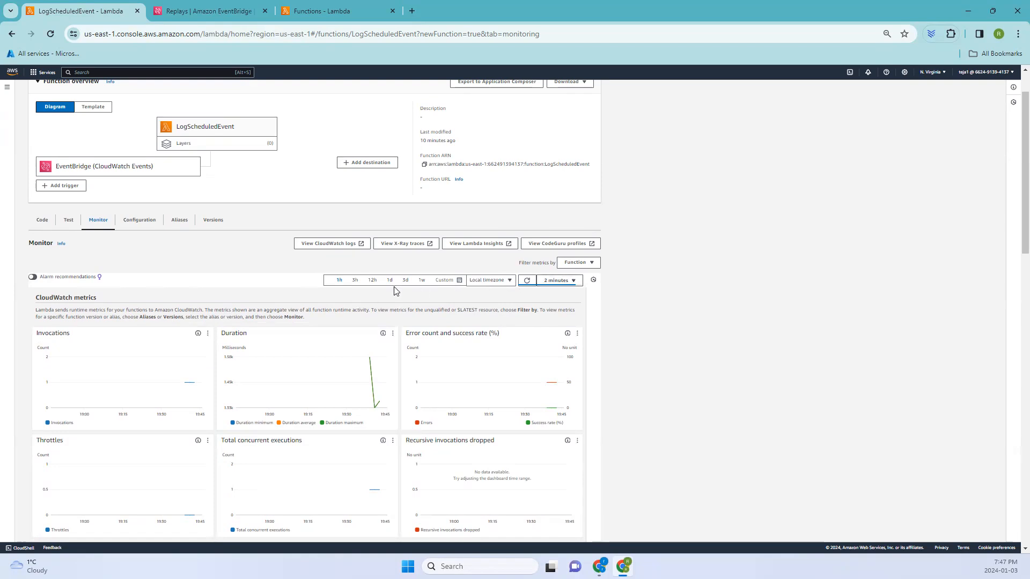
left_click(527, 280)
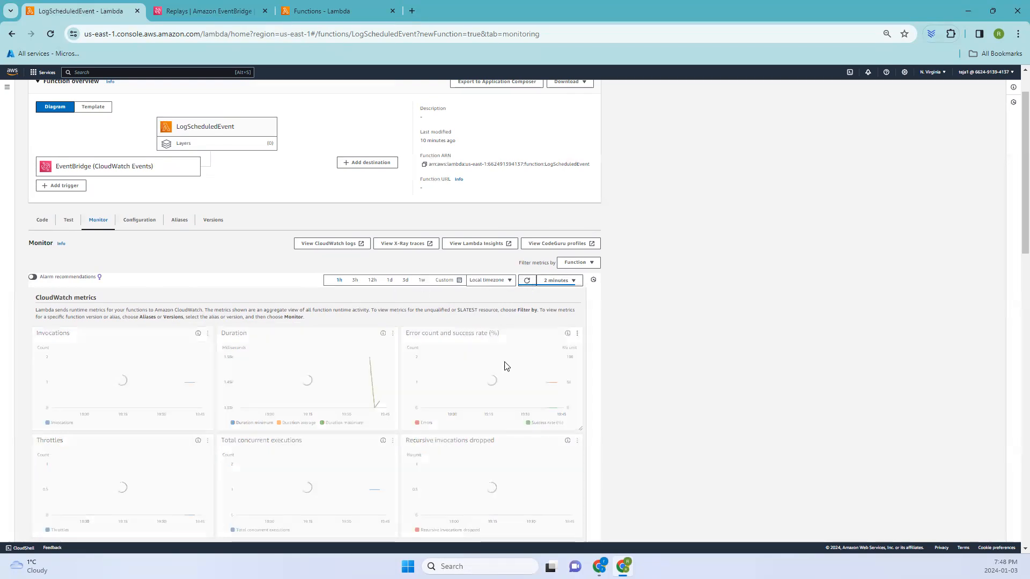
scroll("down", 3)
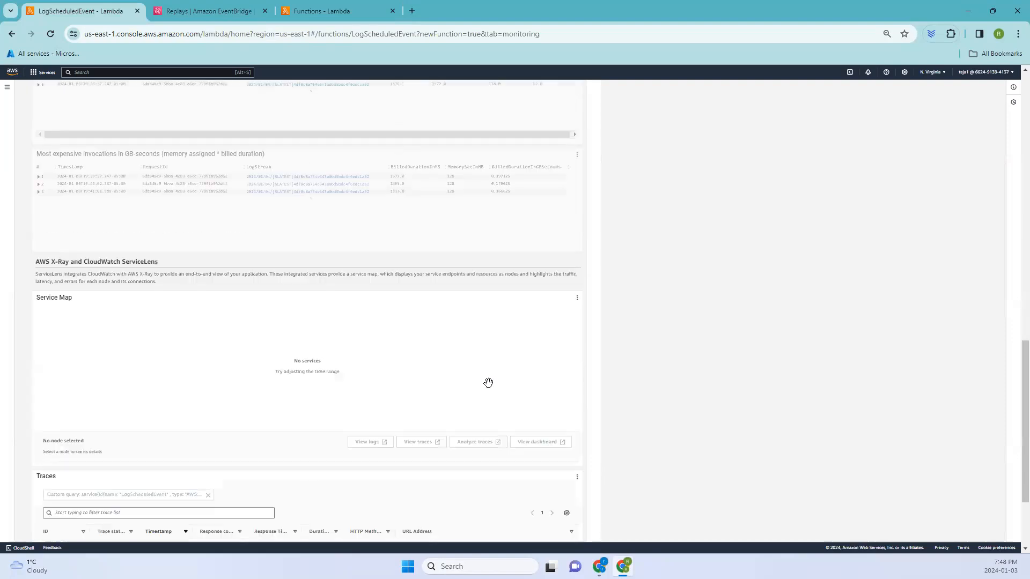
scroll("up", 3)
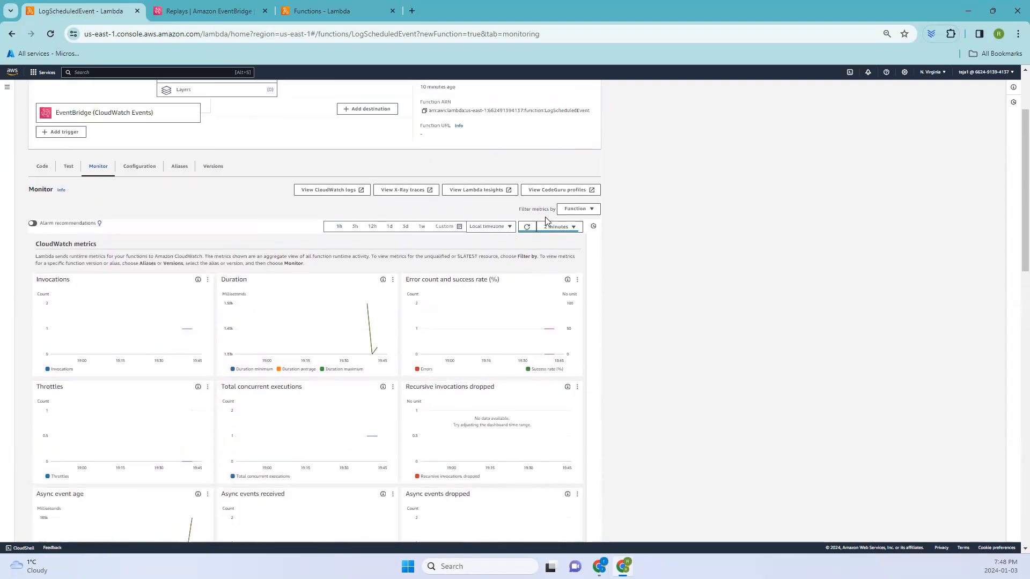
left_click(558, 227)
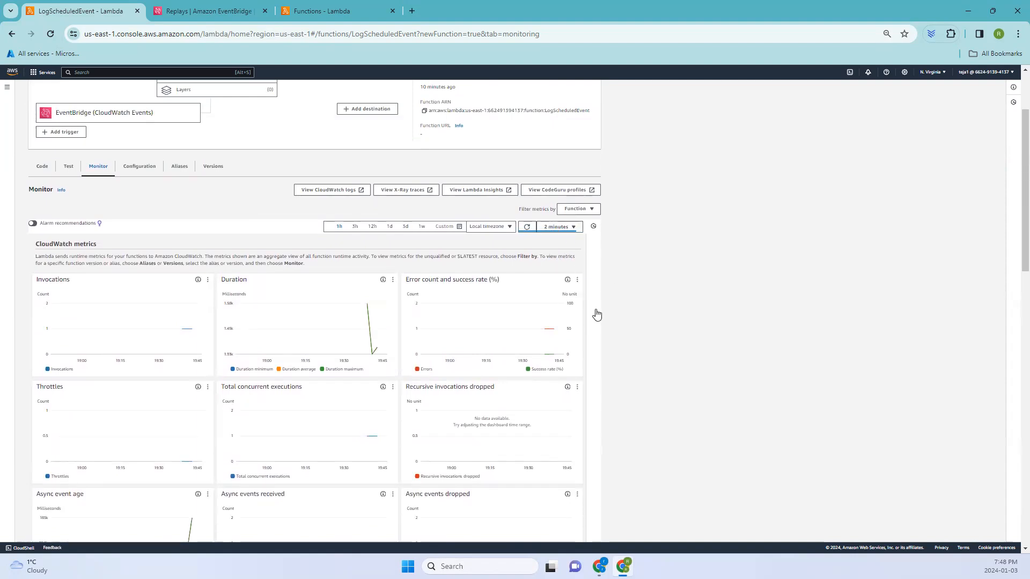
scroll("down", 3)
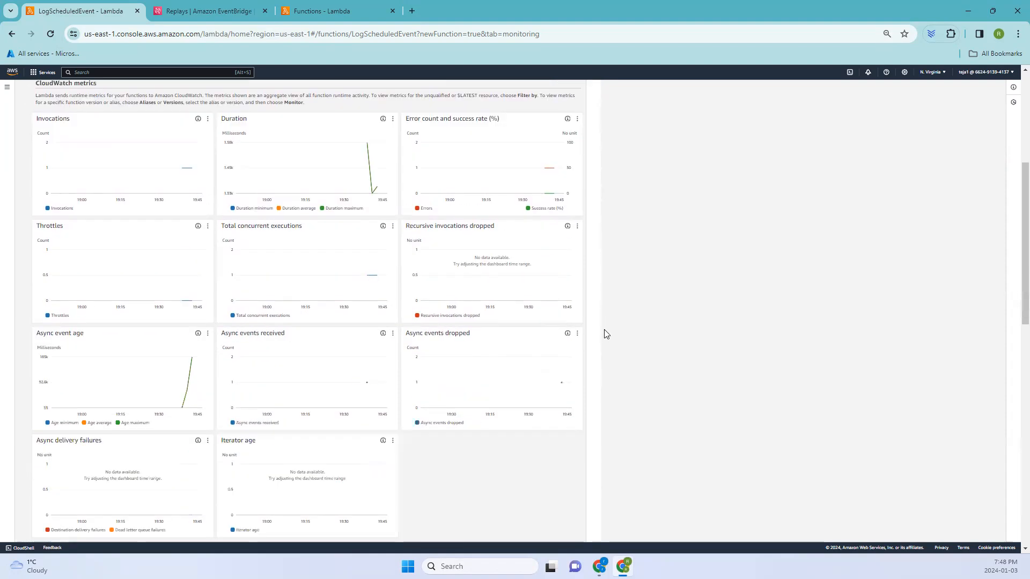
scroll("down", 3)
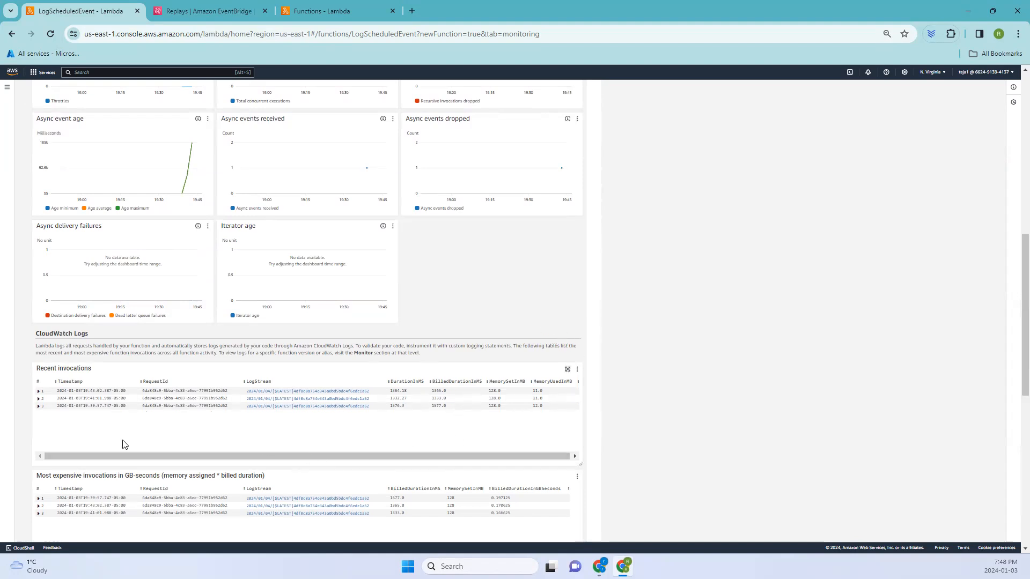
mouse_move(127, 442)
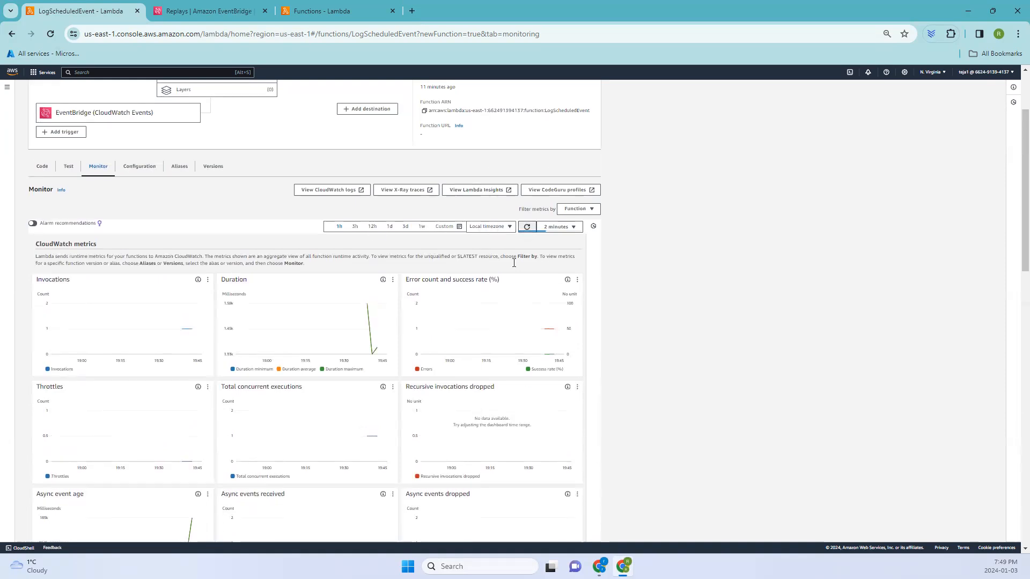
scroll("down", 3)
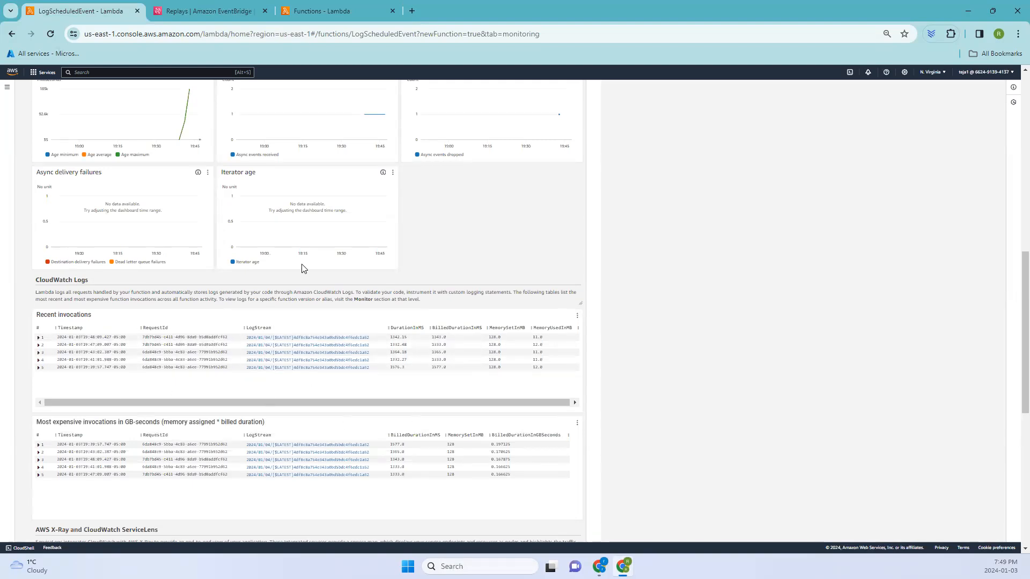
mouse_move(319, 157)
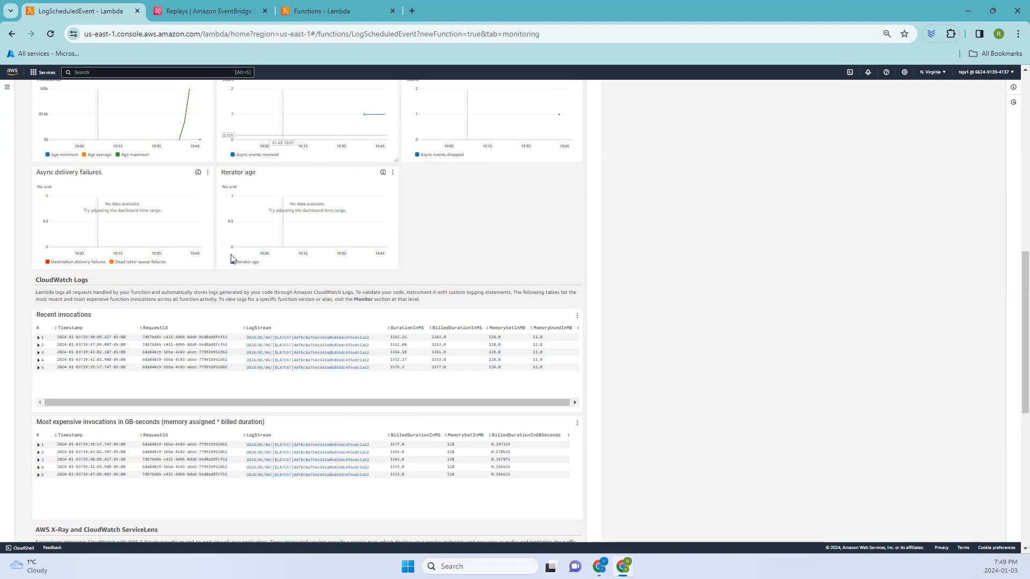
- Delete the LogScheduledEvent function, confirming with 'delete', leaving no functions
left_click(338, 11)
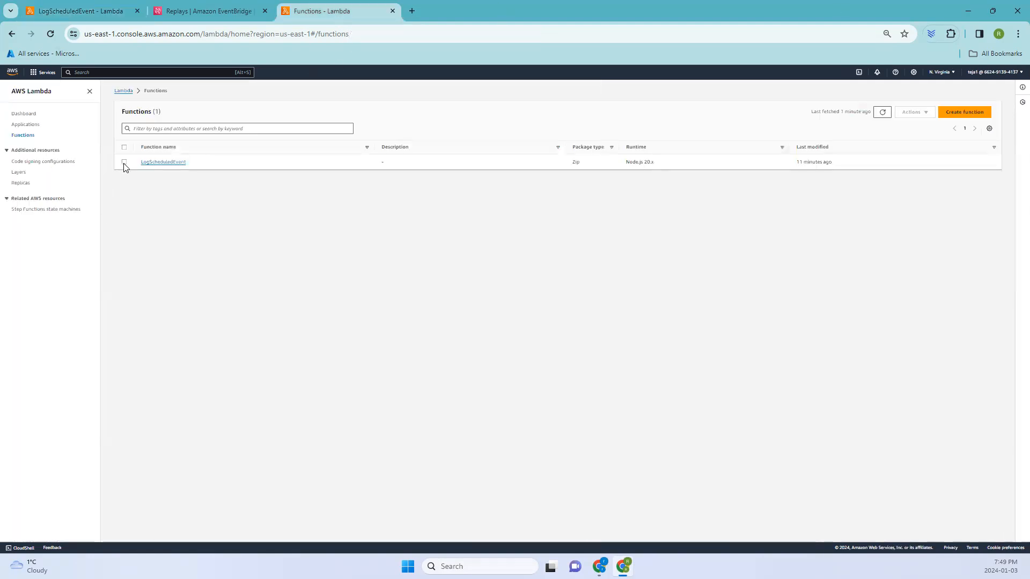
left_click(913, 111)
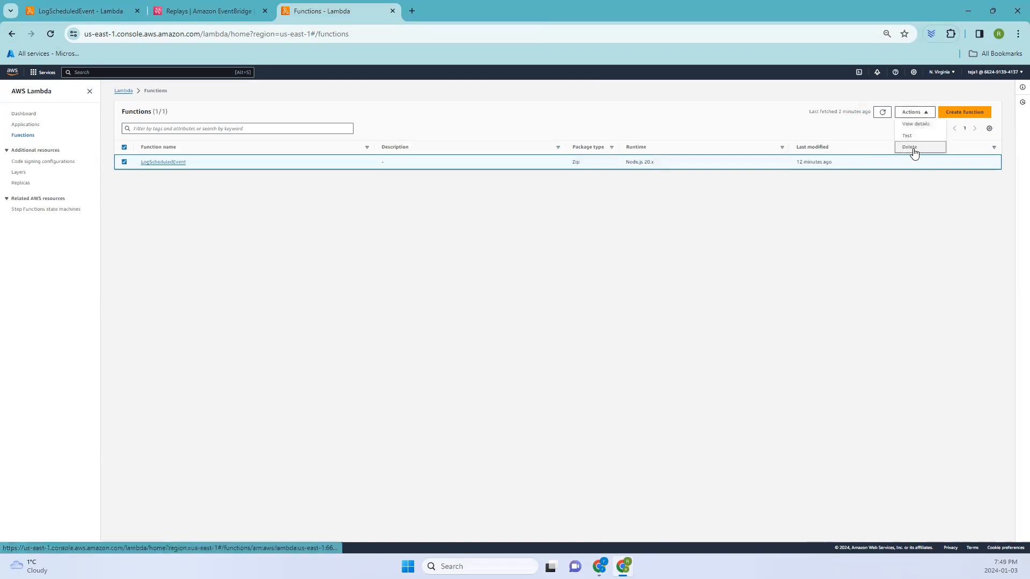
left_click(910, 147)
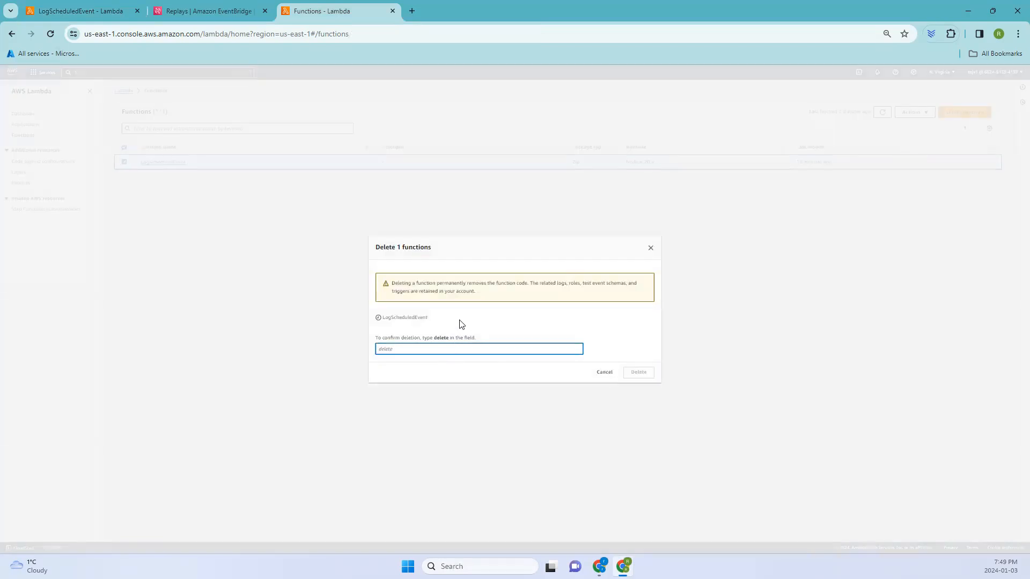
type("delete")
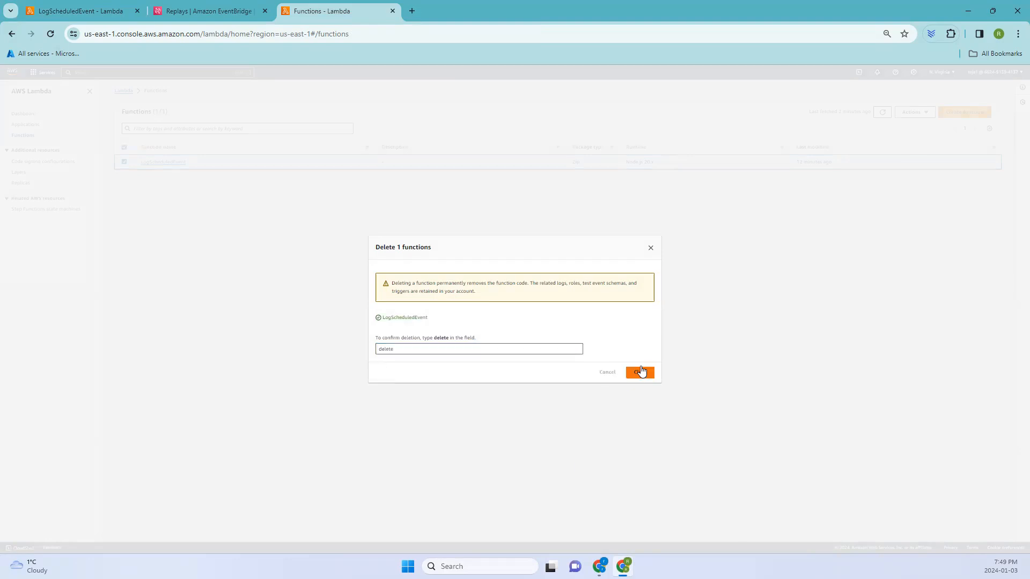
left_click(640, 372)
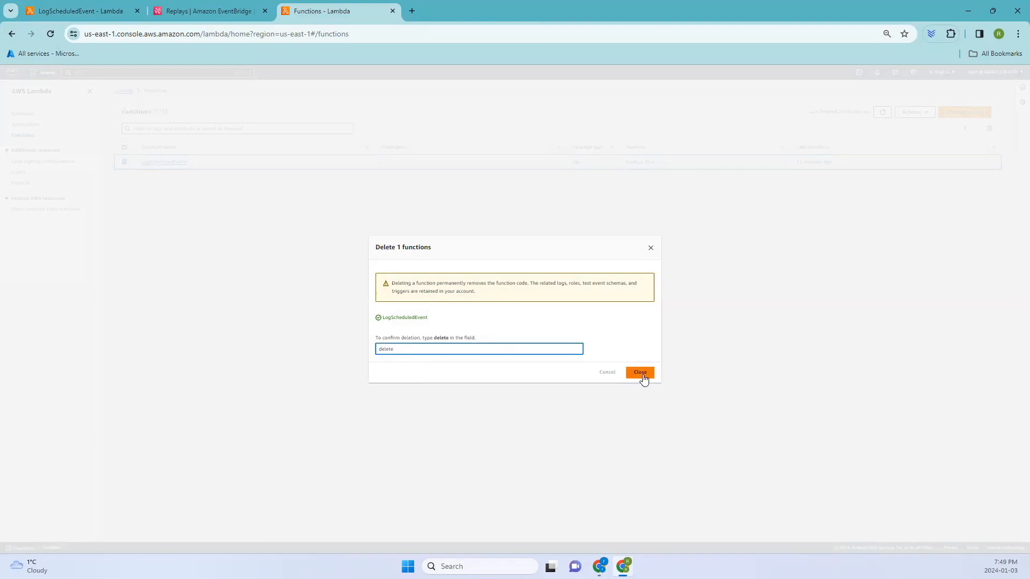
left_click(639, 372)
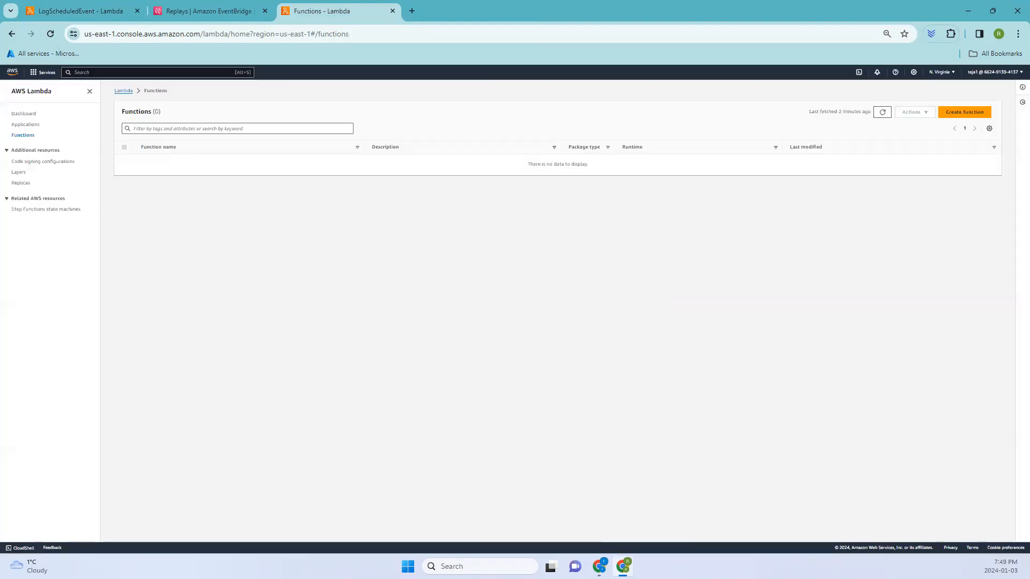
mouse_move(79, 11)
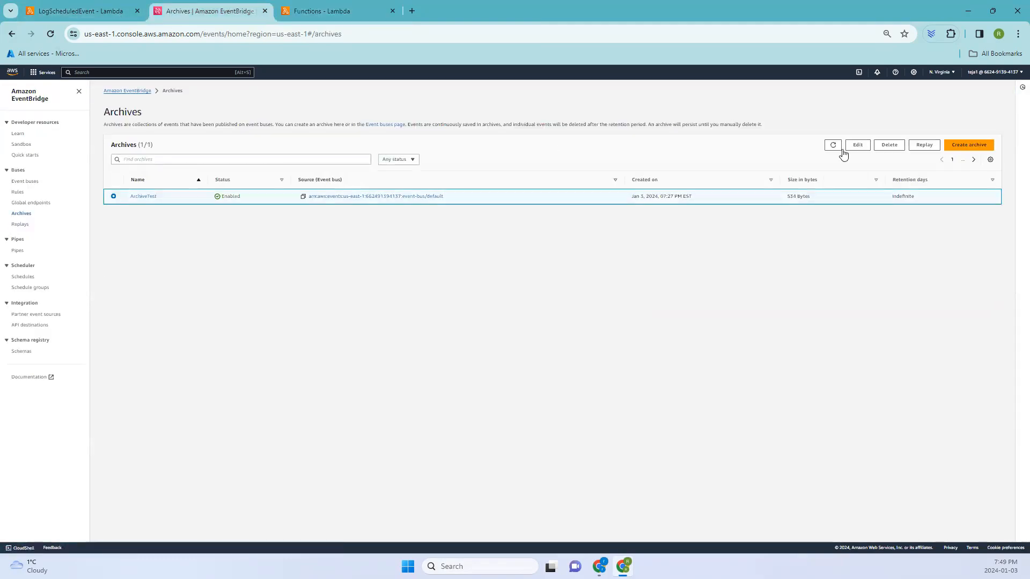
- Delete the ArchiveTest archive, confirming with its name, leaving no archives
left_click(888, 145)
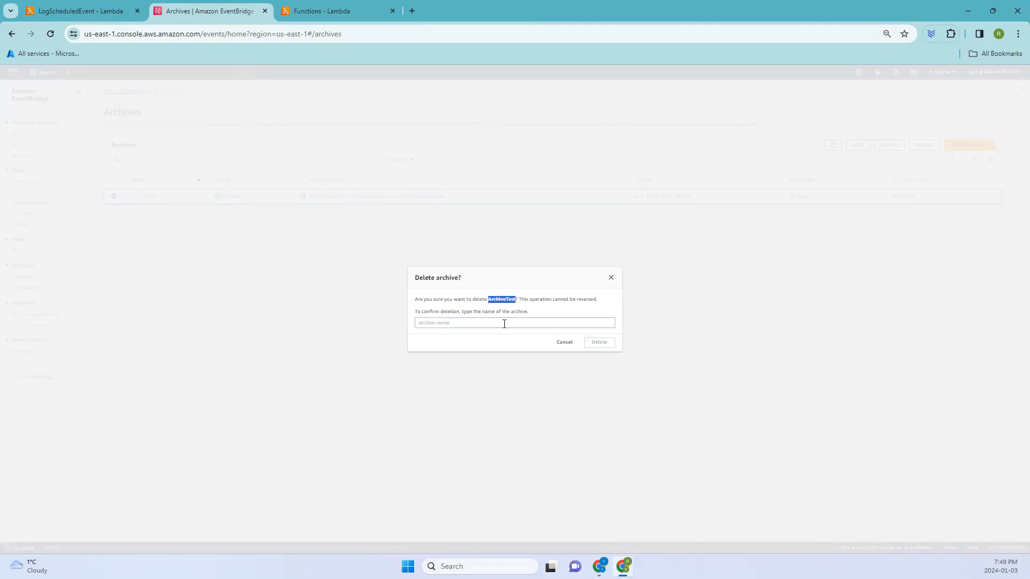
left_click(513, 323)
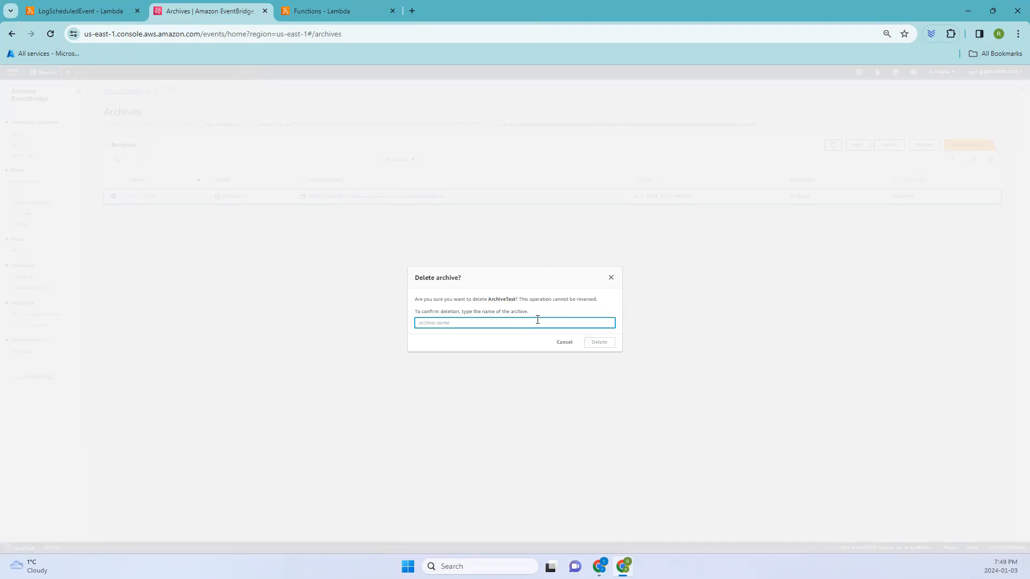
left_click(597, 342)
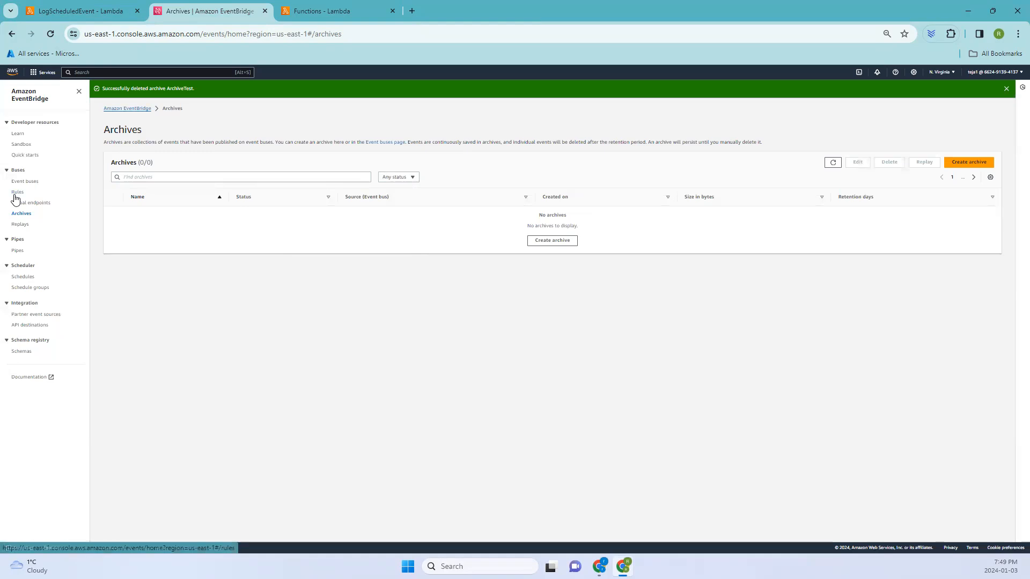
- Delete the AllTestRule rule, confirming with the typed 'delete' phrase
left_click(18, 192)
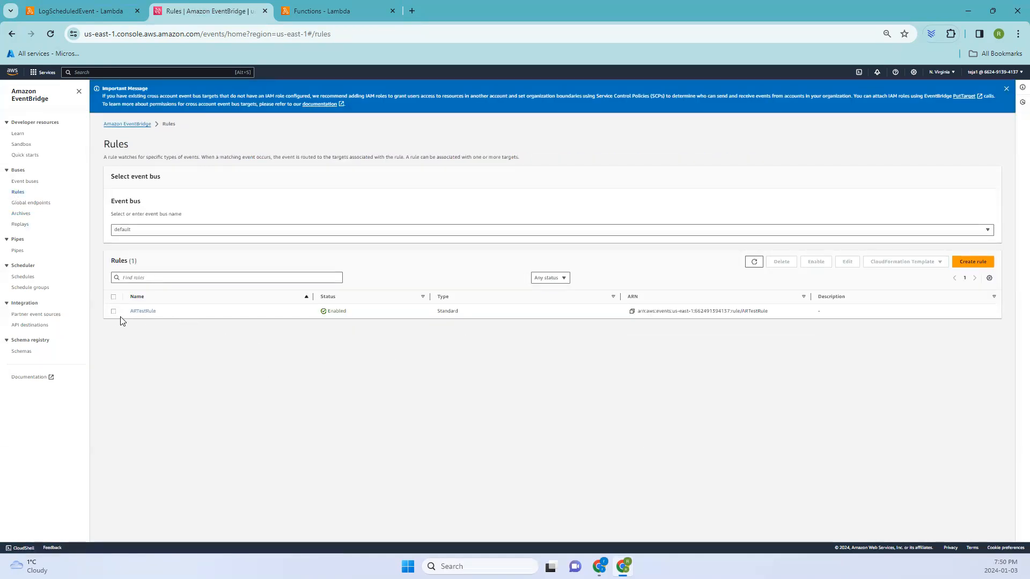
left_click(112, 311)
type("d")
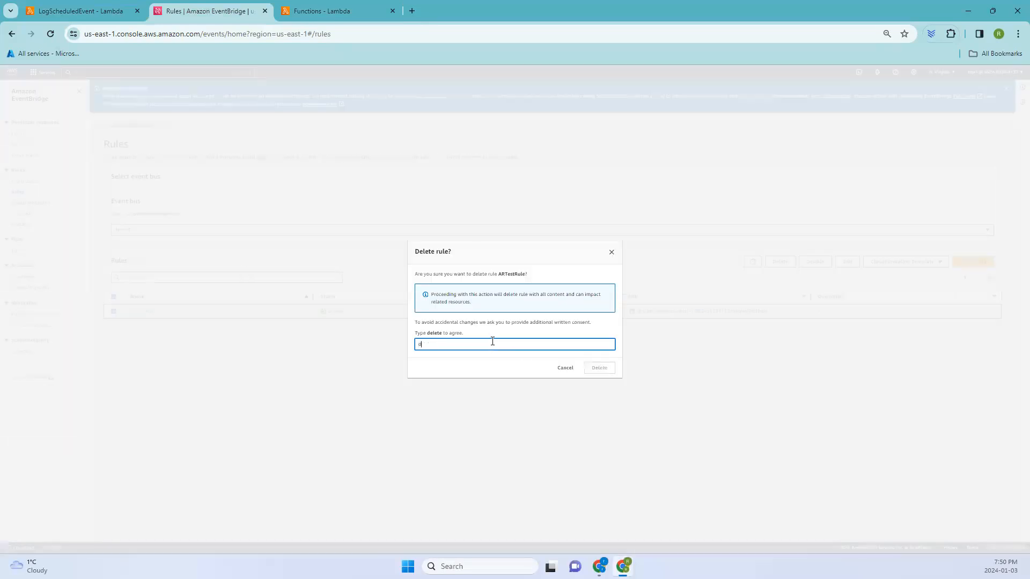
type("el")
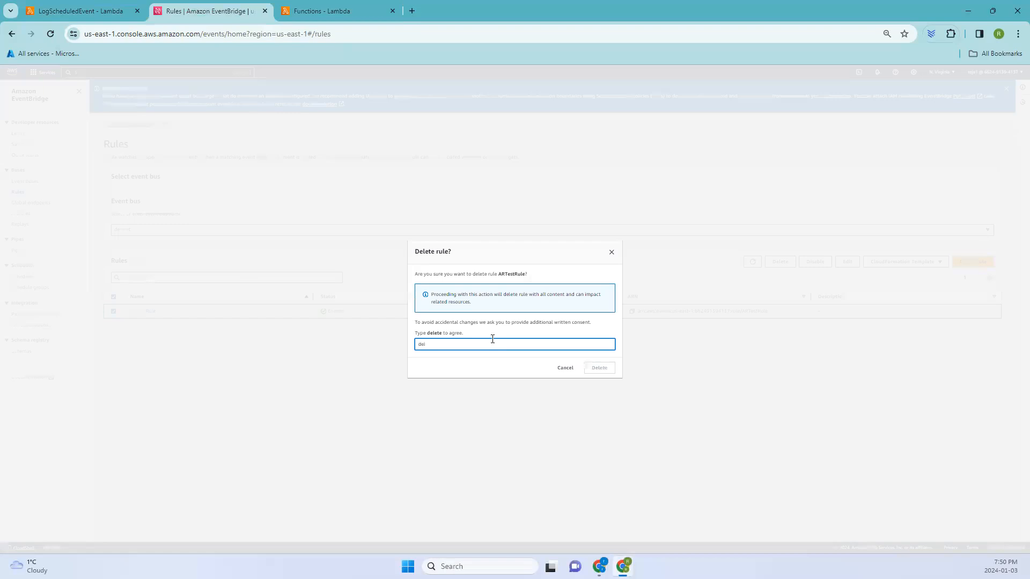
left_click(597, 368)
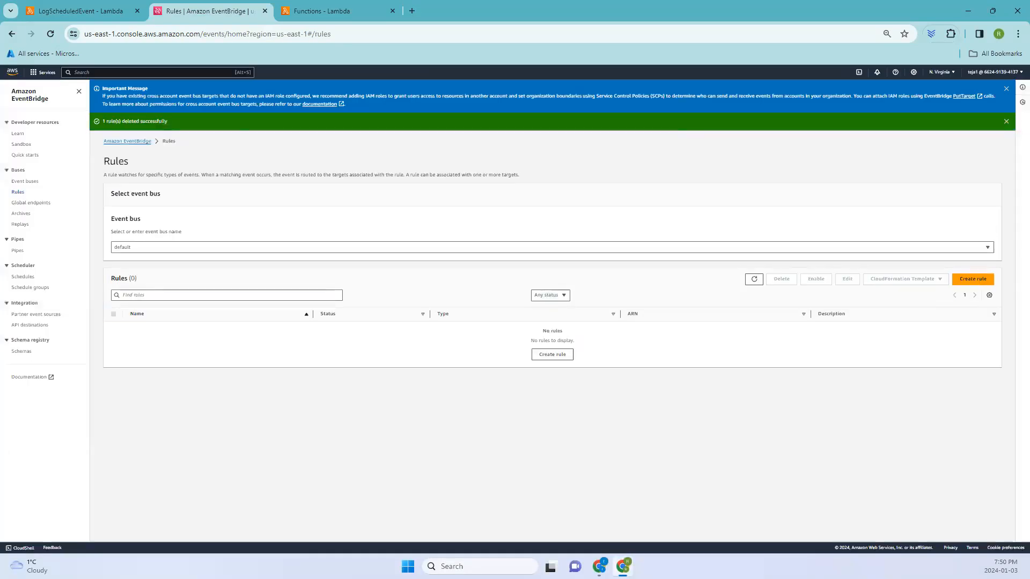
mouse_move(729, 265)
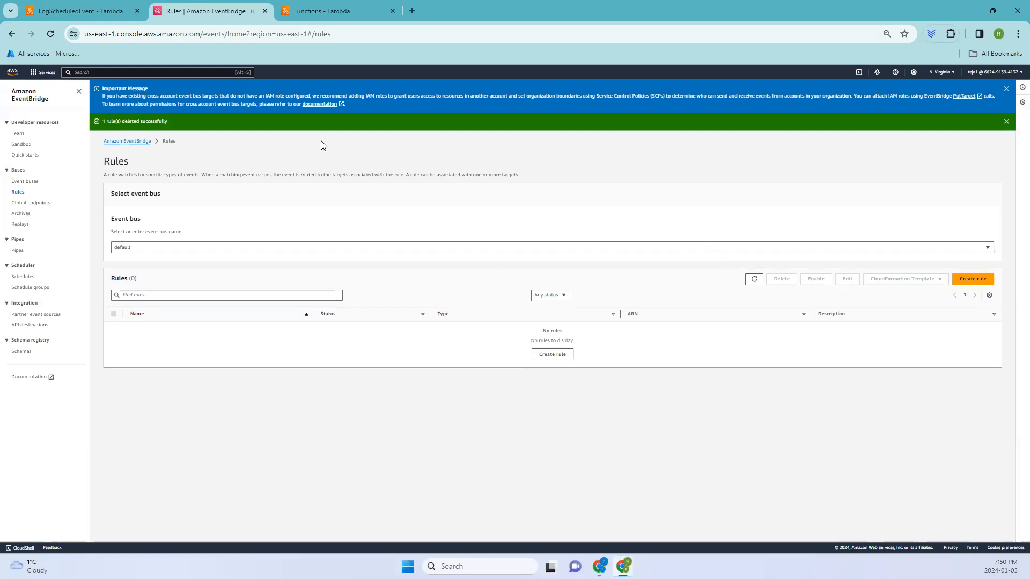
mouse_move(993, 486)
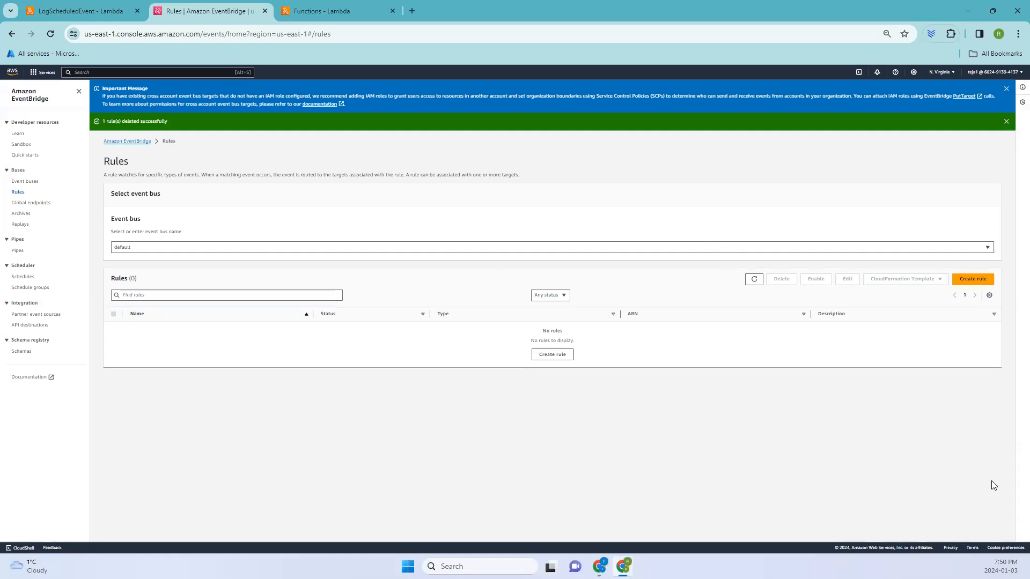